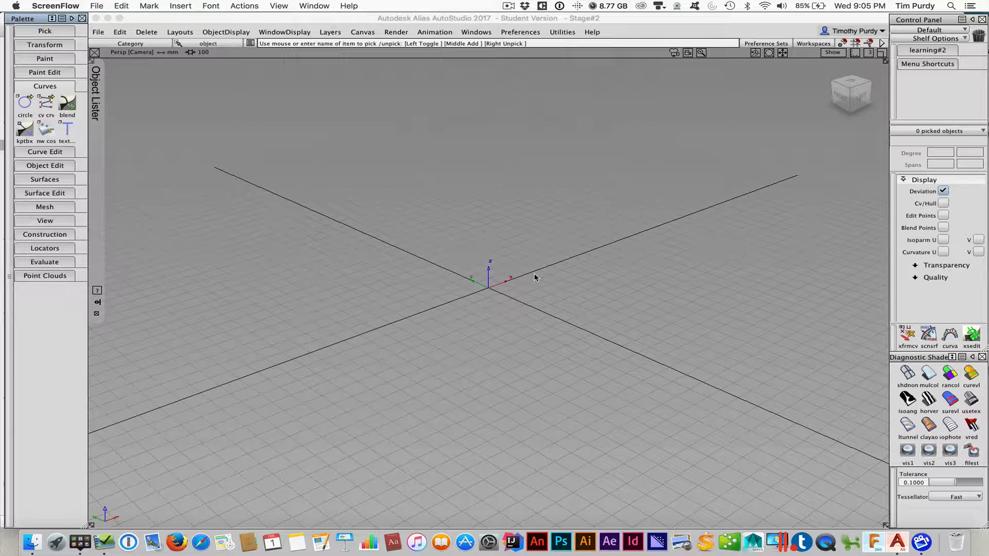
mouse_move(312, 246)
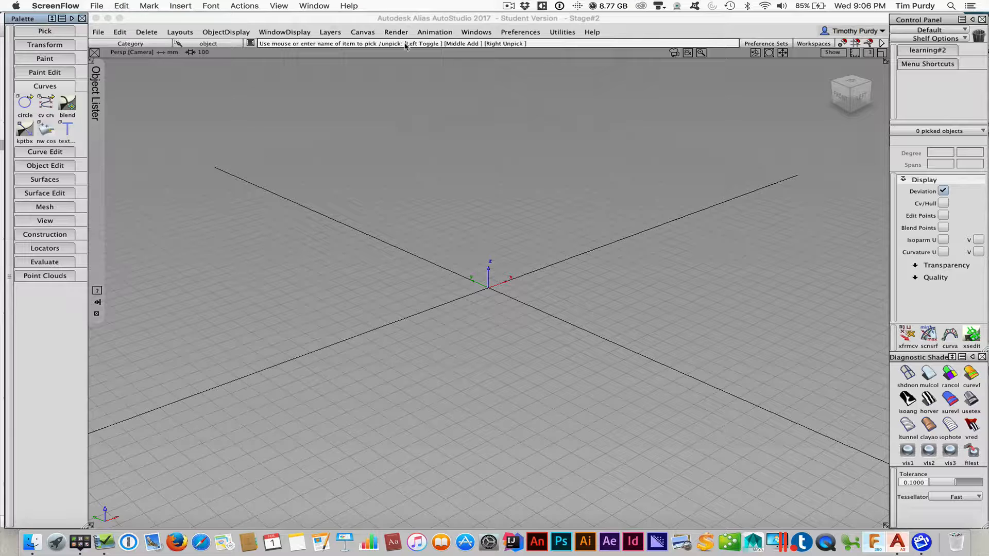
Step: Switch the layout to a single Top view and show the New Curves options
click(180, 31)
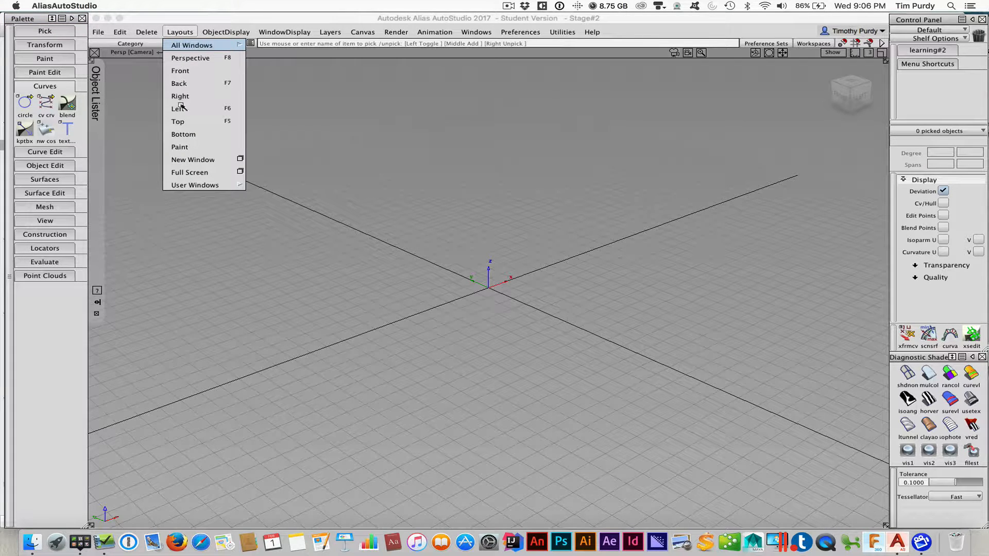
click(177, 121)
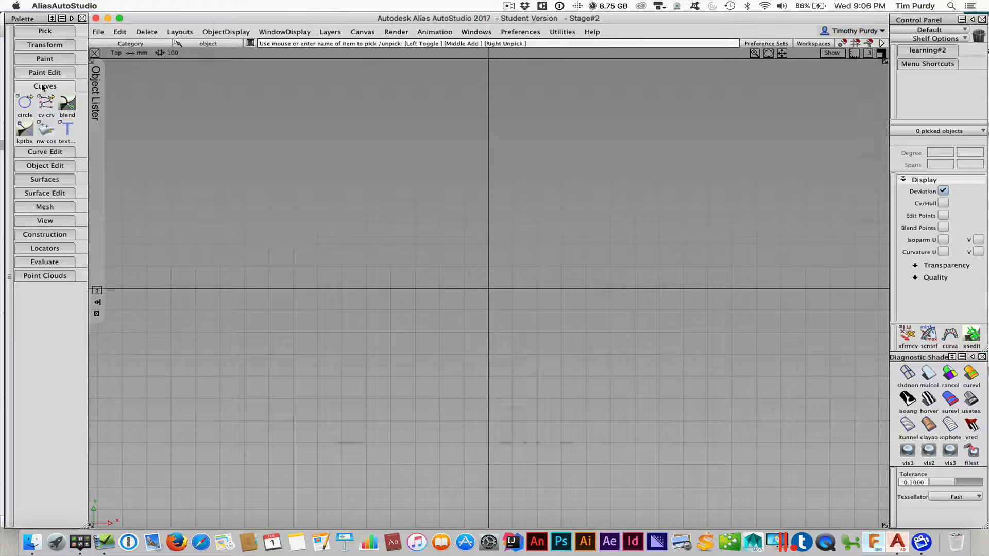
click(45, 87)
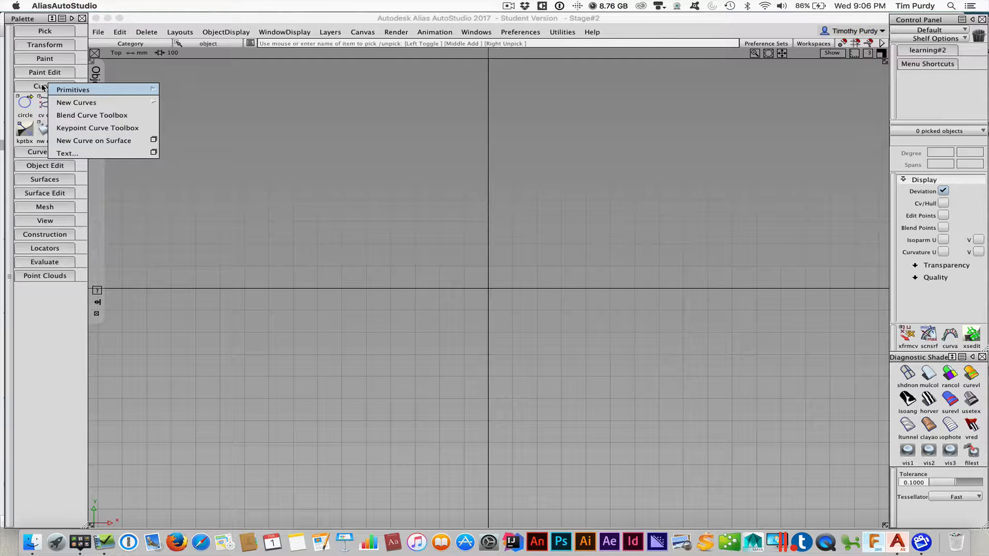
mouse_move(76, 102)
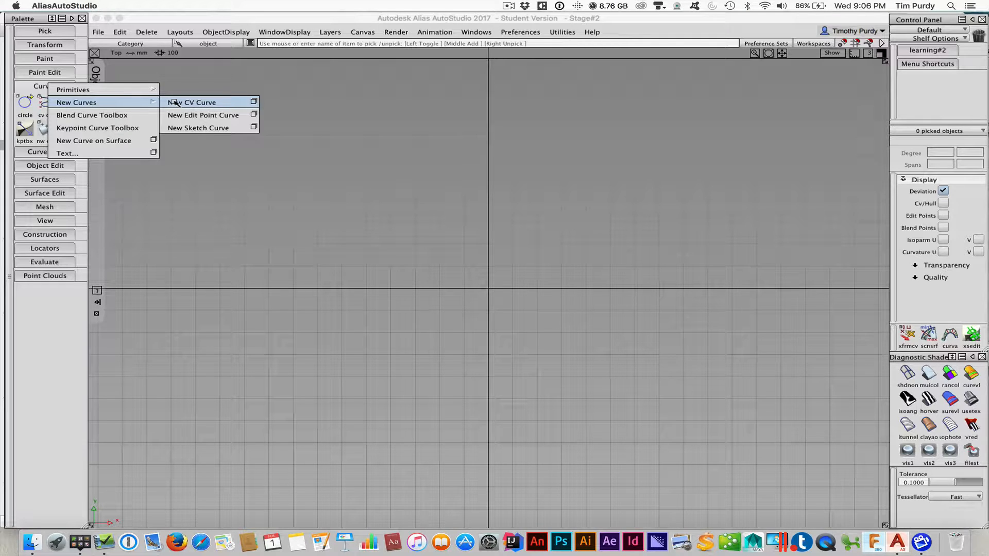
mouse_move(202, 115)
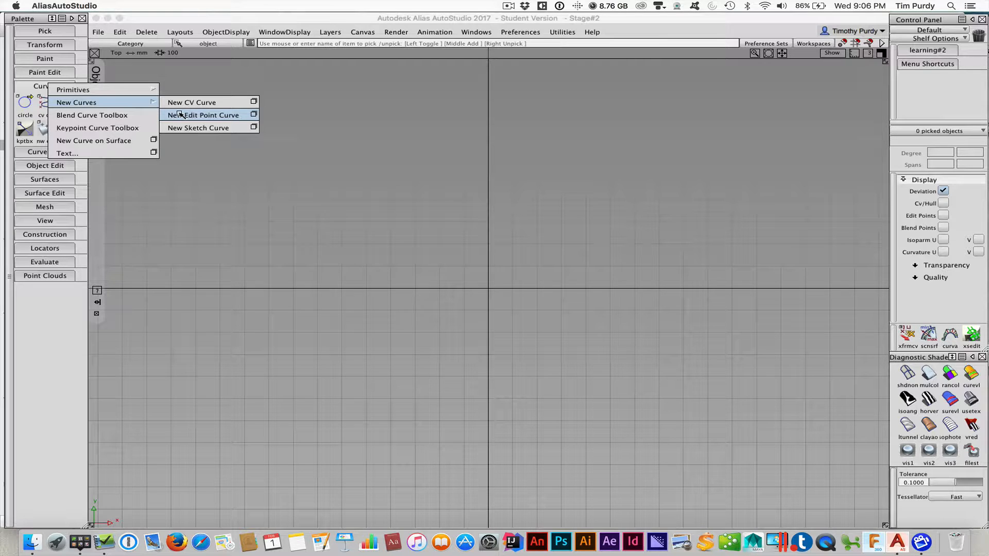
Step: Draw a wavy S-shaped edit-point curve and move it toward the origin
click(202, 115)
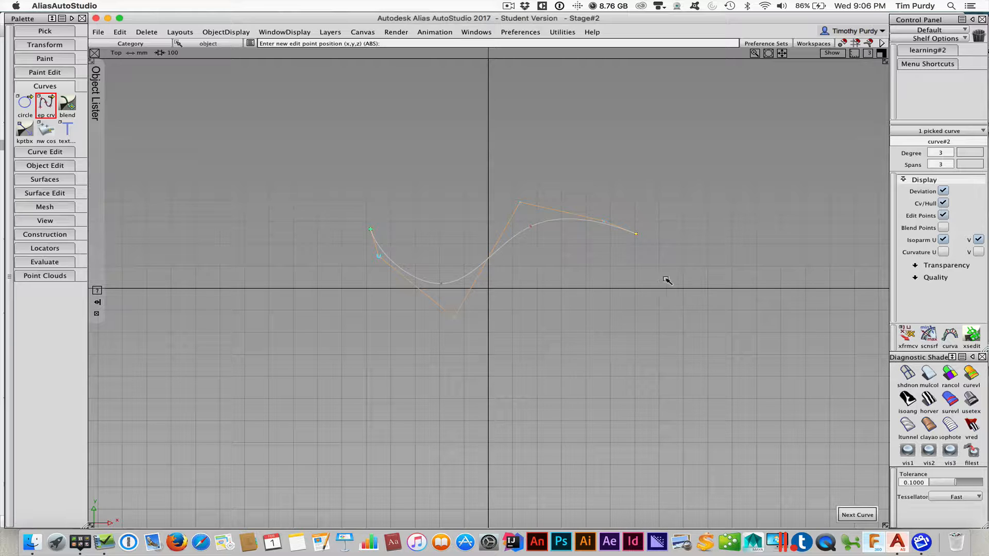
click(687, 284)
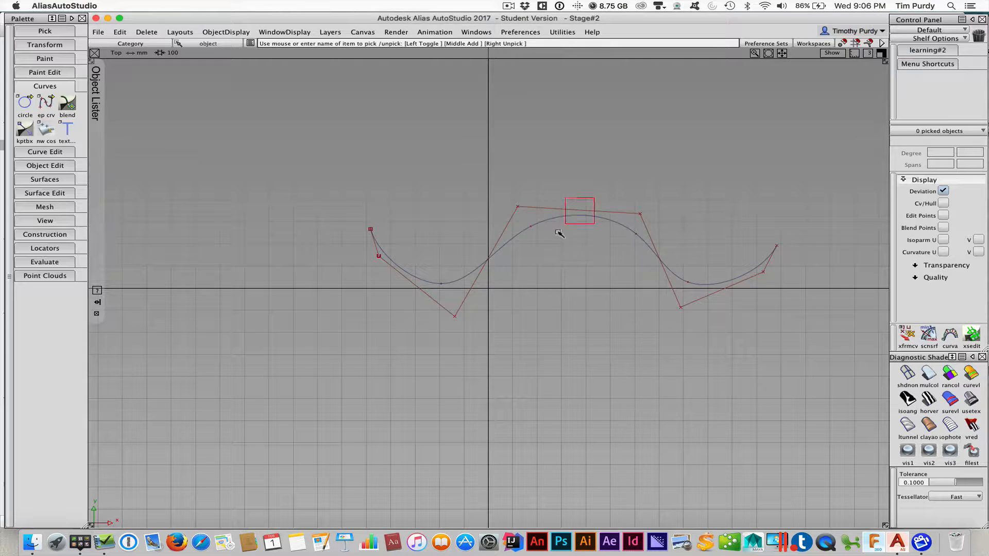
right_click(559, 232)
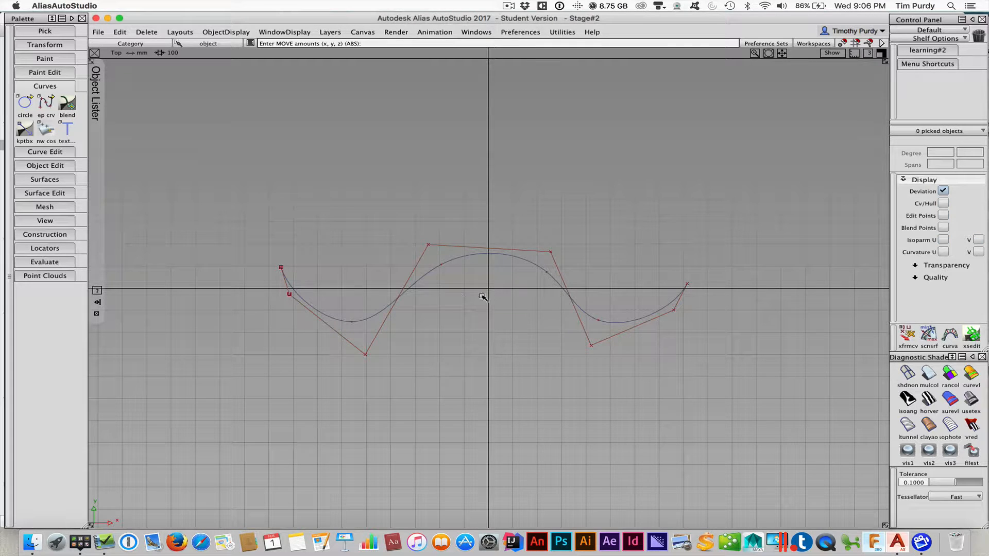
mouse_move(537, 275)
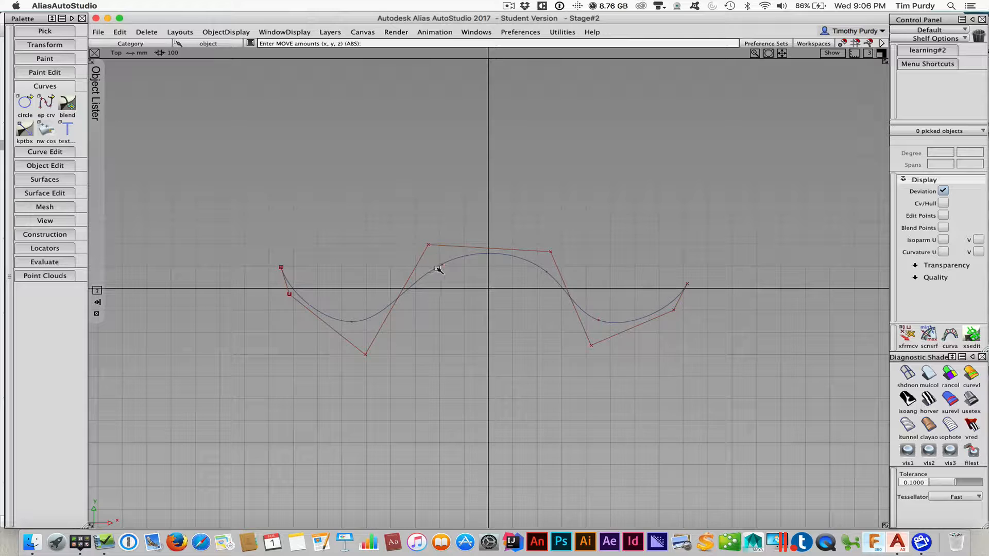
mouse_move(452, 283)
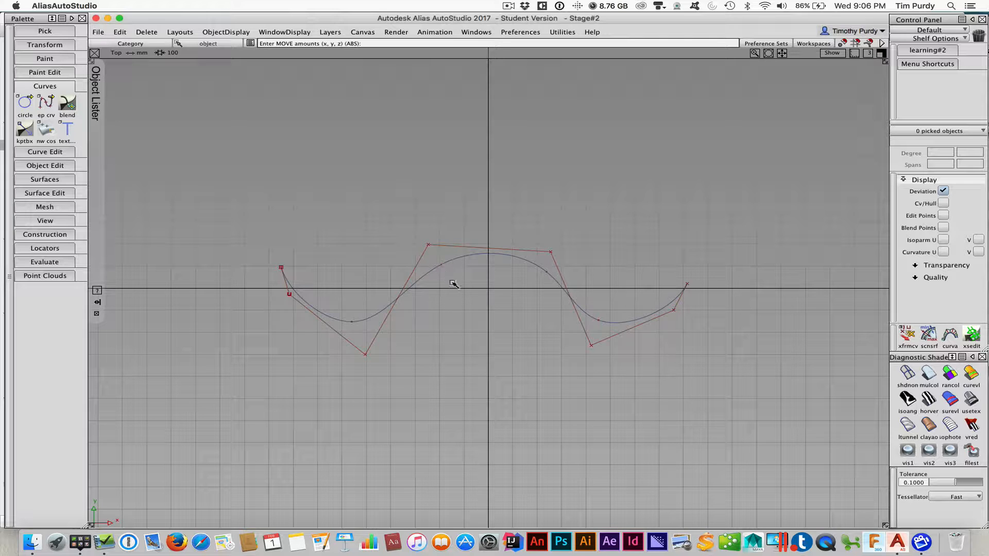
Step: Pick CVs and move three of them, lifting the curve's right end upward
right_click(464, 284)
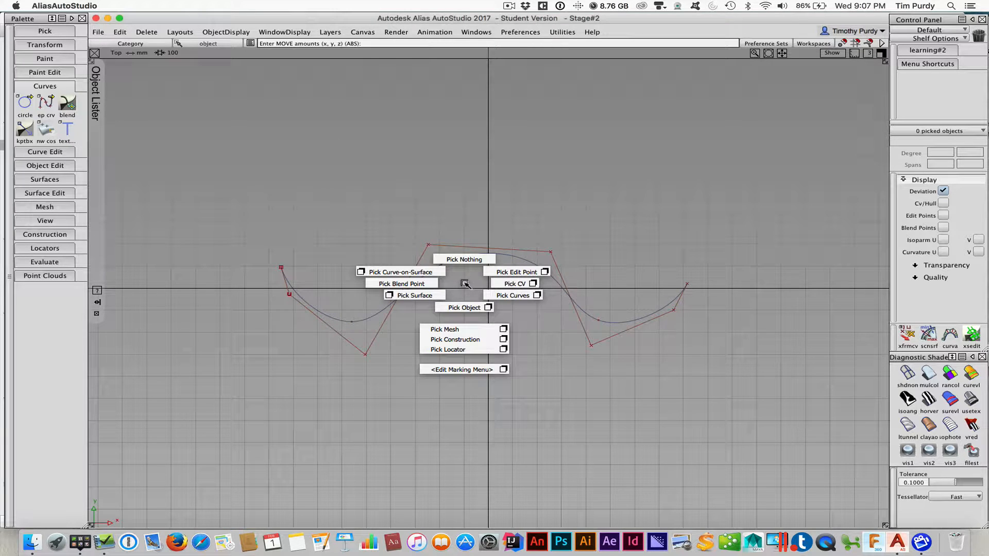
mouse_move(513, 283)
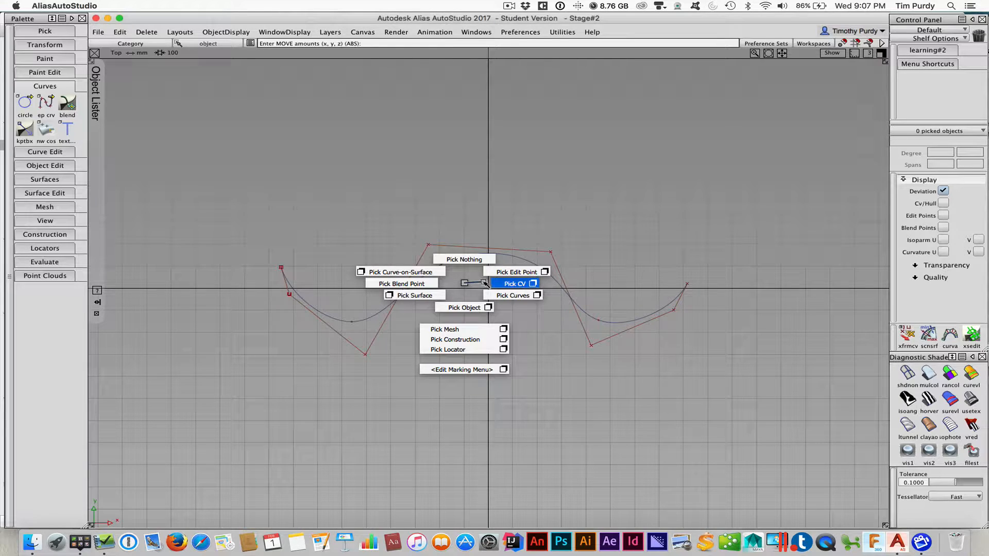
click(513, 295)
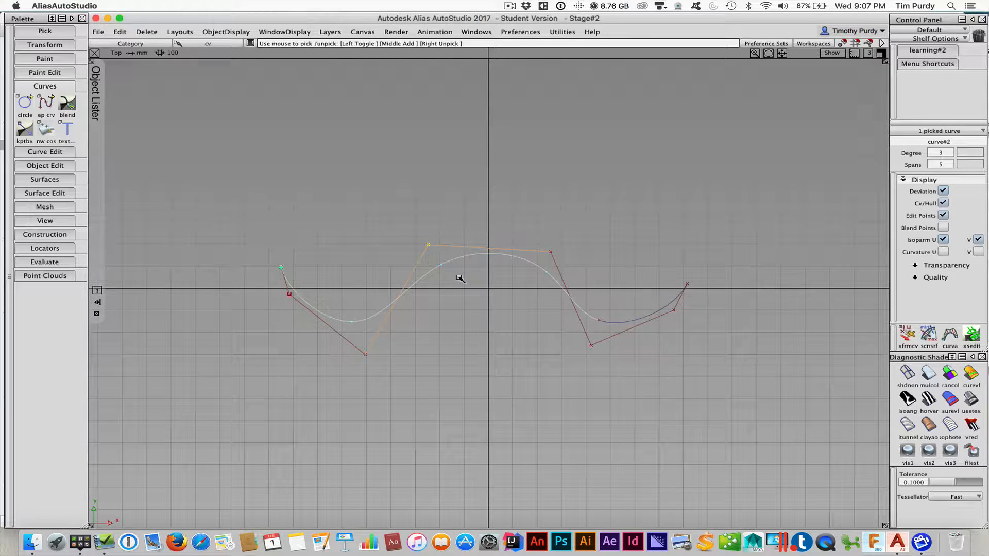
right_click(460, 278)
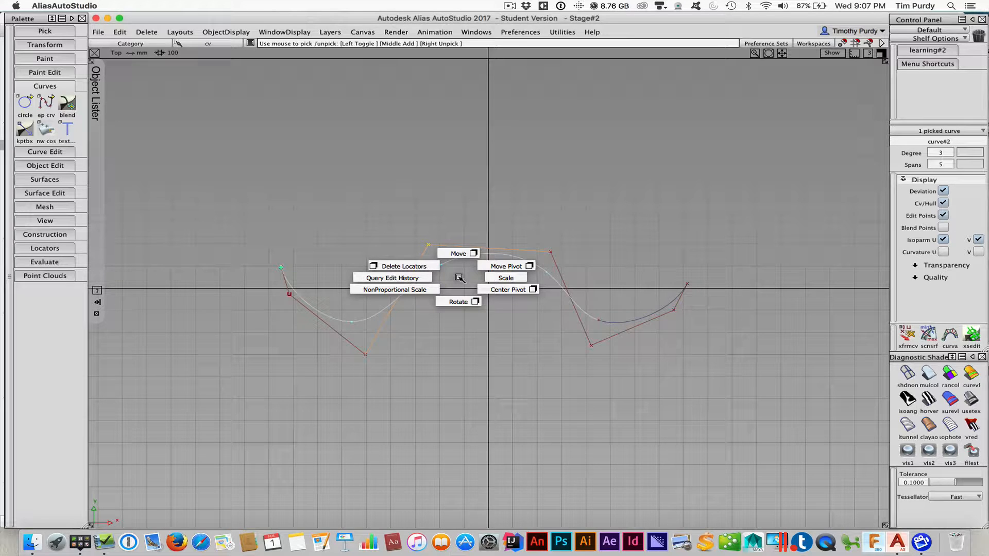
click(457, 253)
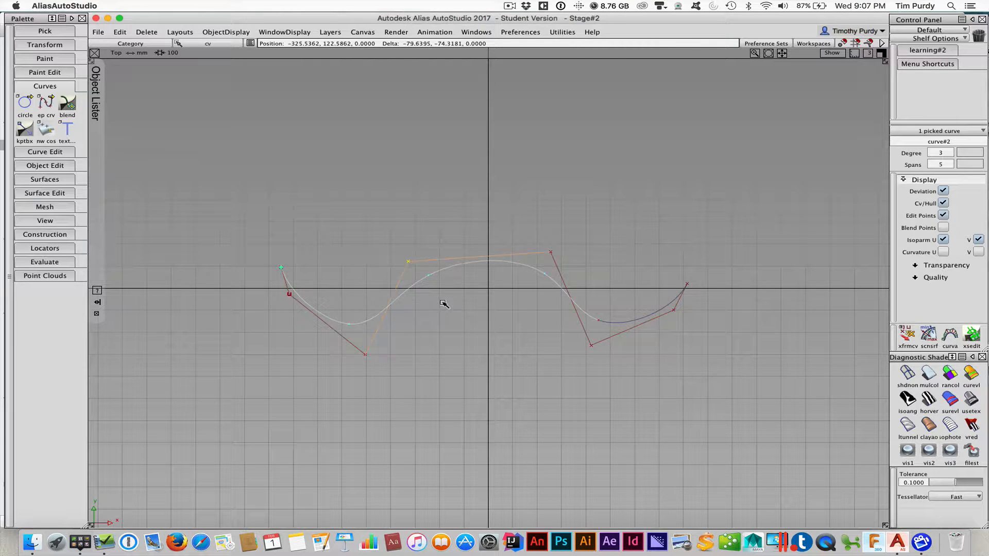
drag(408, 261, 436, 251)
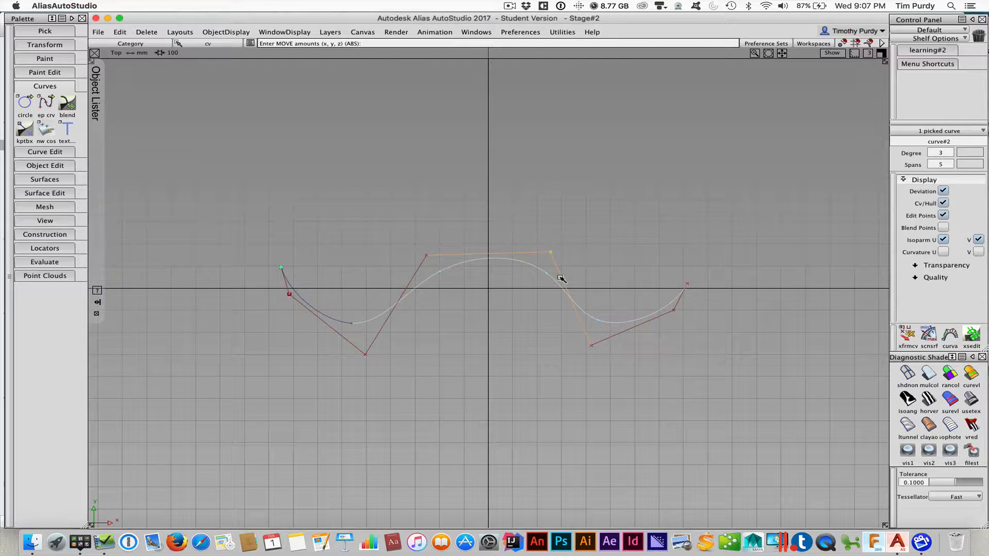
mouse_move(532, 314)
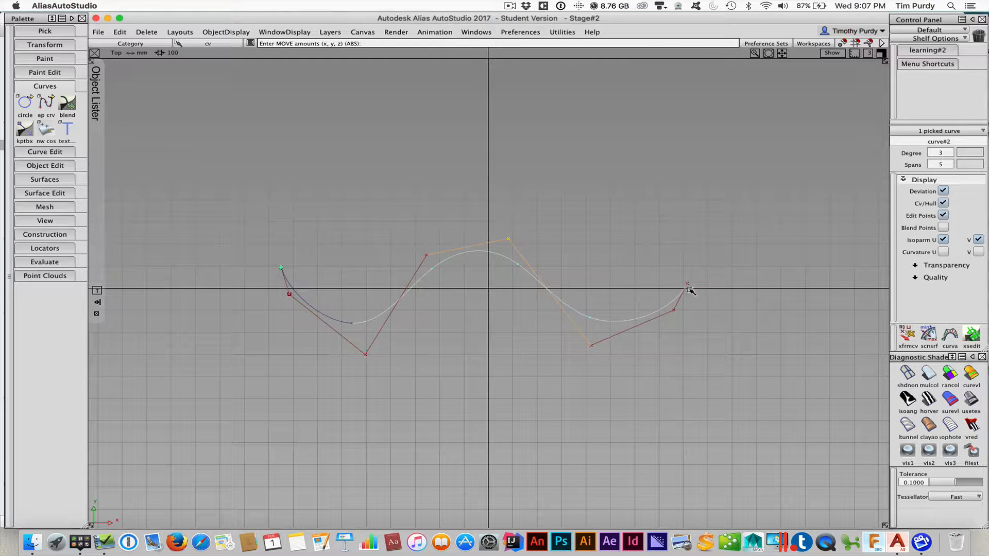
drag(688, 285, 705, 310)
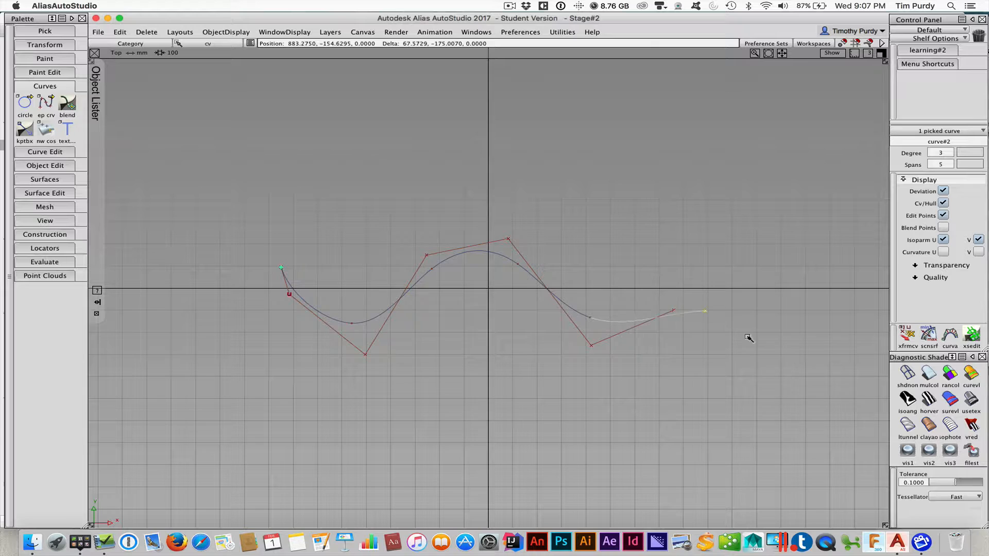
drag(703, 311, 666, 267)
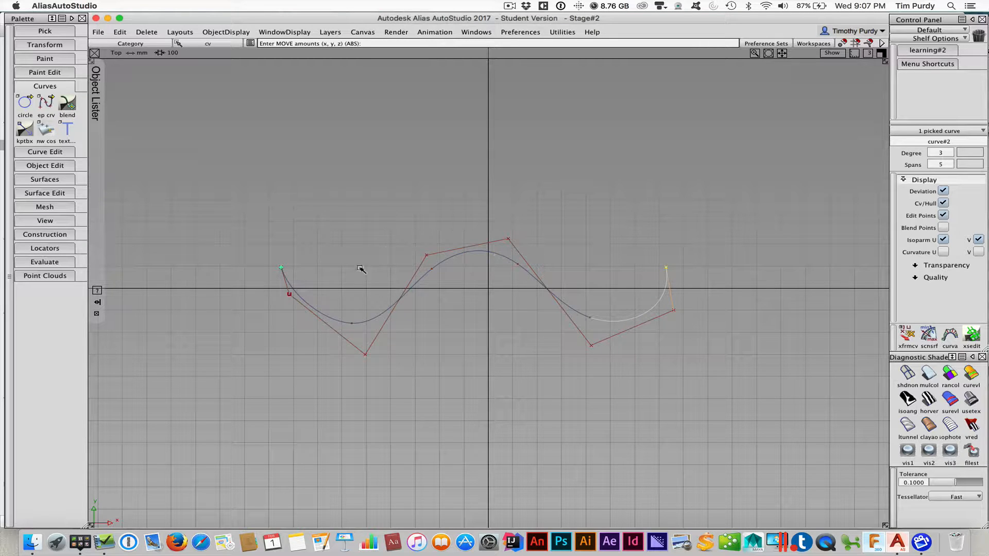
mouse_move(574, 315)
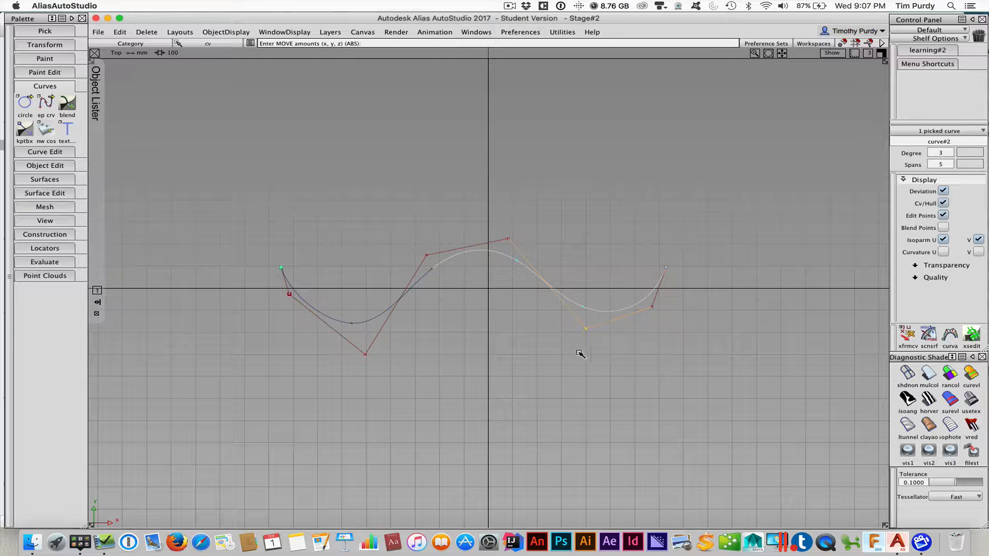
Step: Pick edit points and drag four of them to raise a peak right of centre
right_click(554, 309)
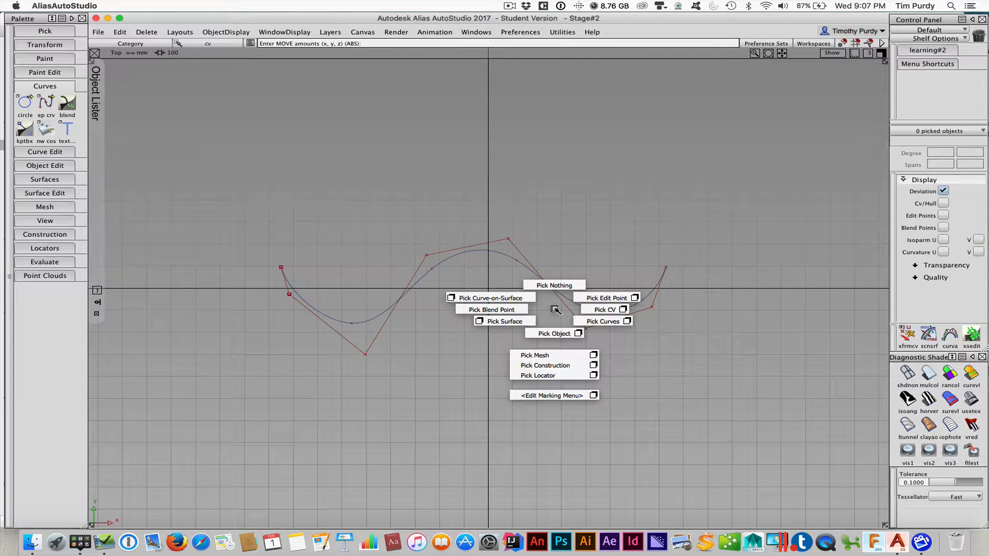
click(604, 309)
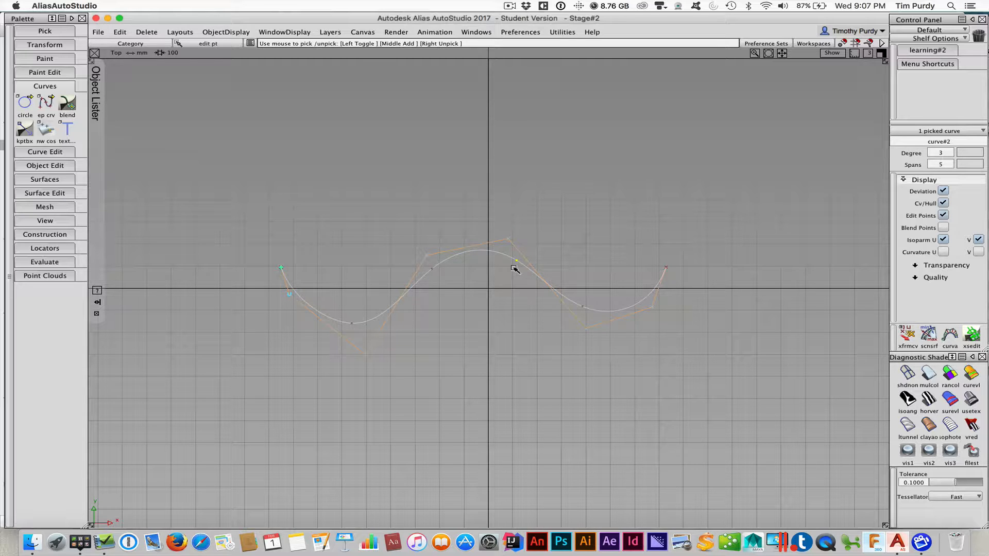
mouse_move(473, 309)
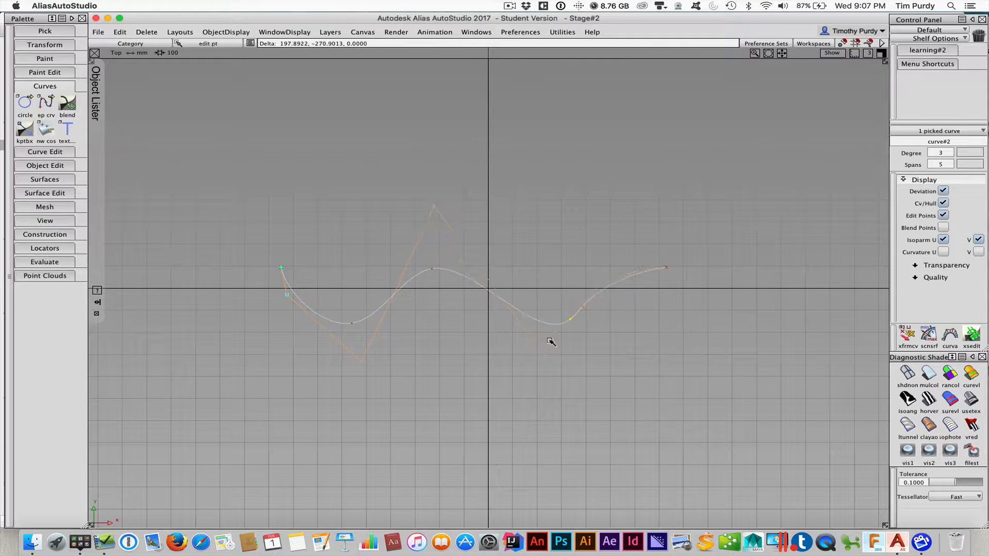
drag(552, 340, 483, 268)
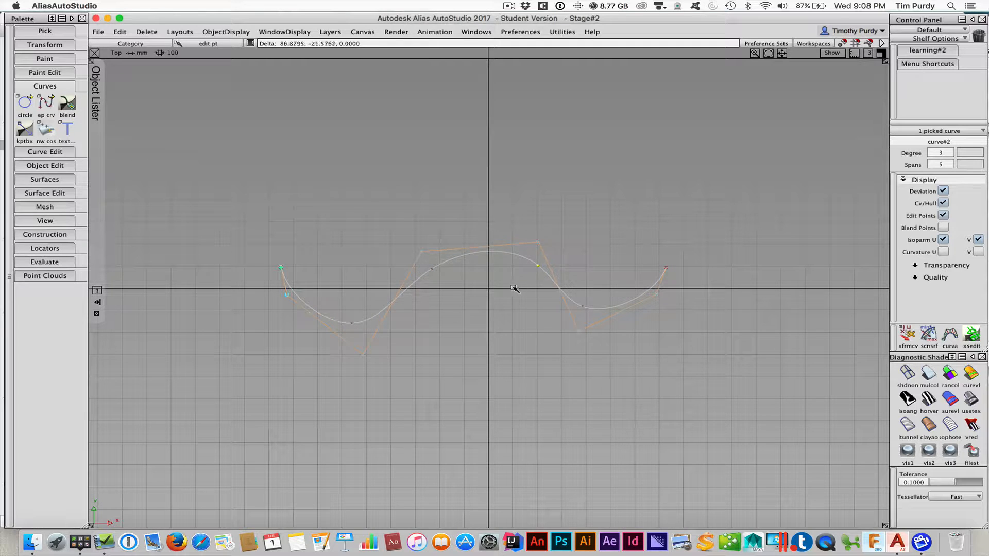
drag(514, 288, 491, 266)
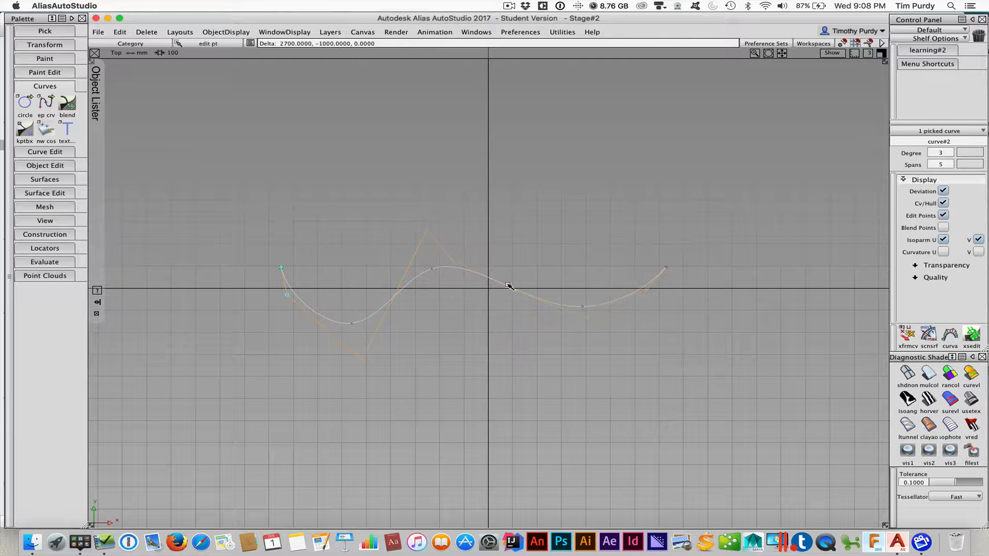
drag(509, 286, 669, 267)
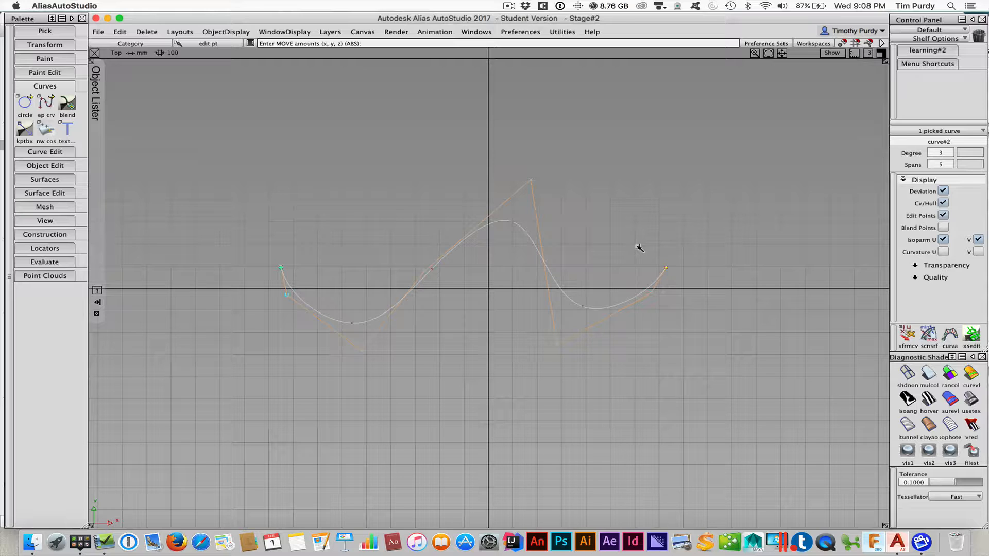
mouse_move(649, 267)
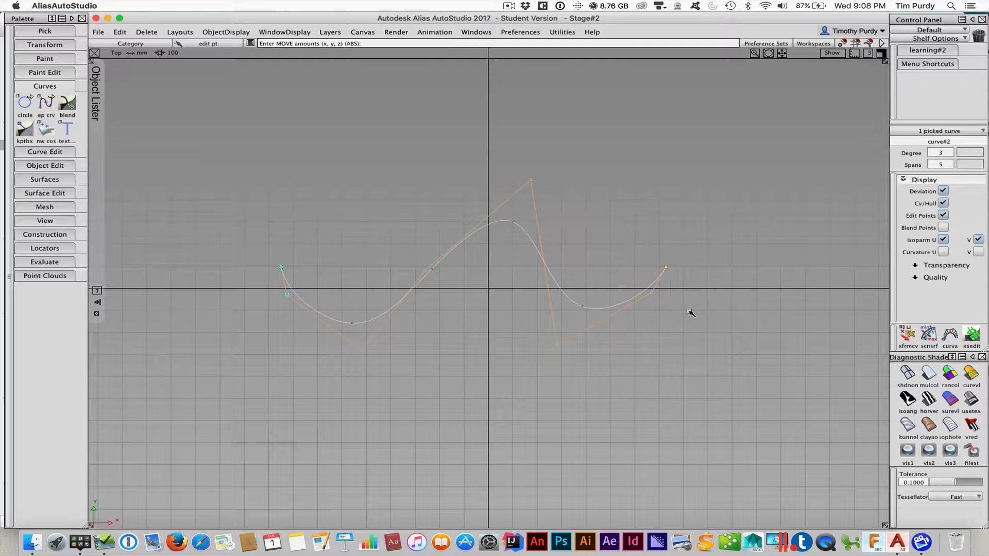
drag(665, 268, 624, 264)
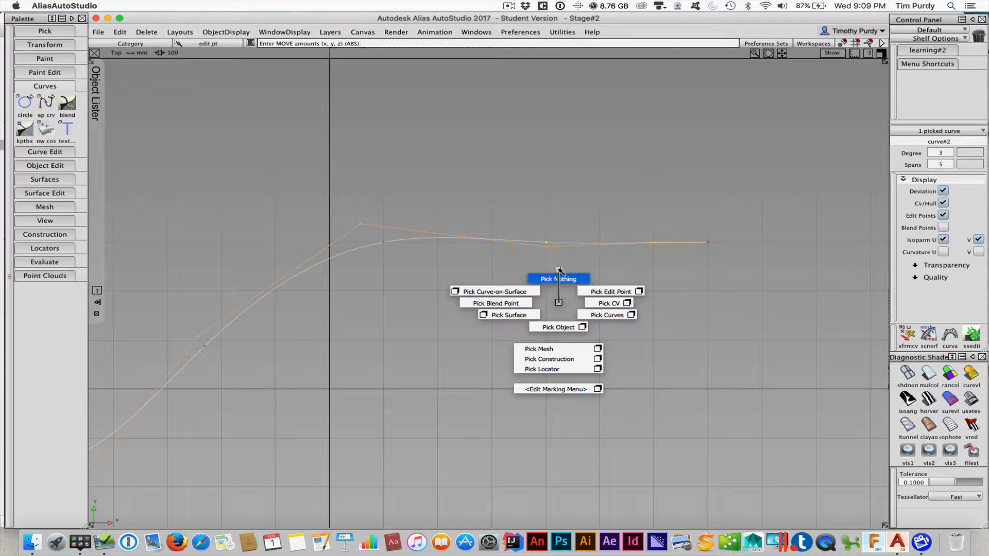
Step: Pick and move CVs near the bend so the left end dips downward
click(608, 303)
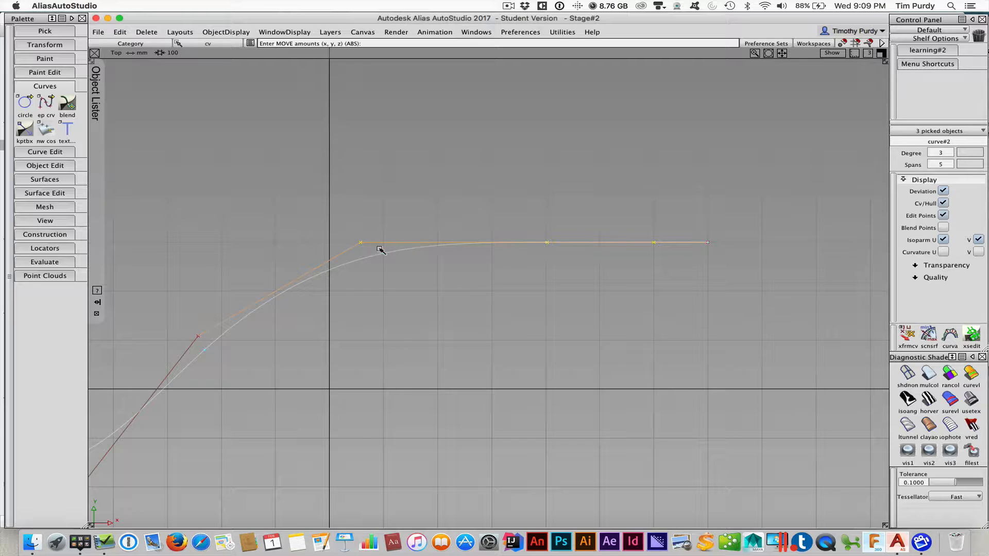
click(382, 250)
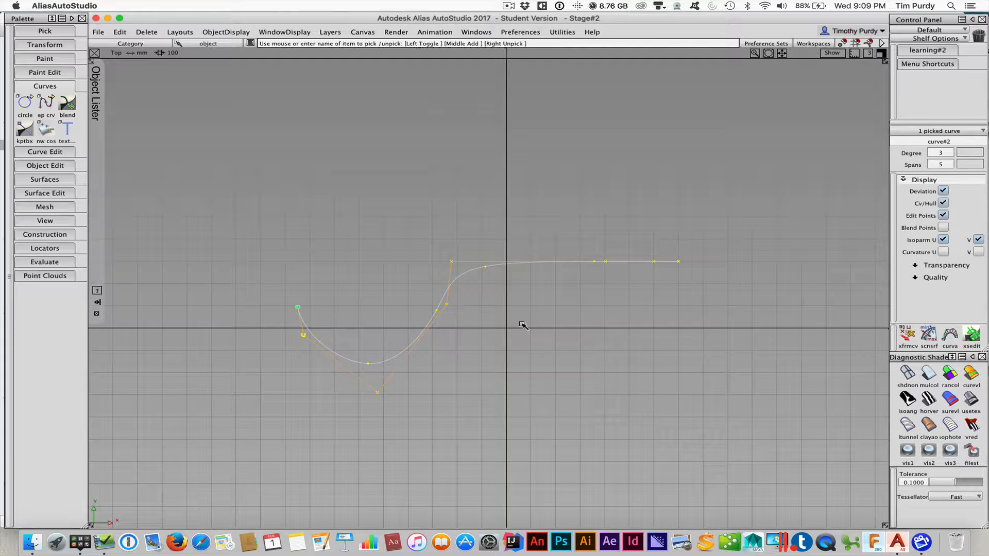
Step: Delete the active curve and confirm, leaving the top view empty
click(146, 31)
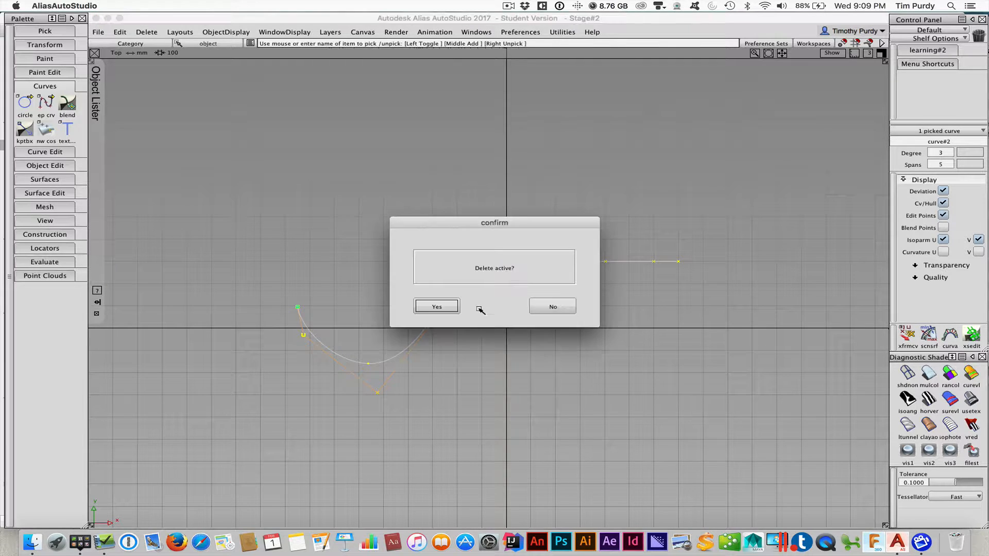
click(436, 306)
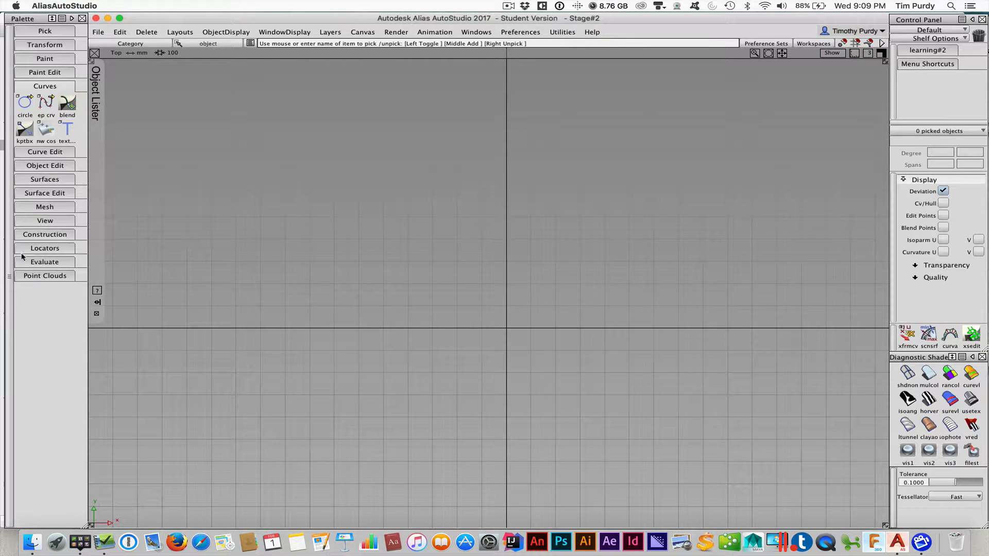
click(25, 129)
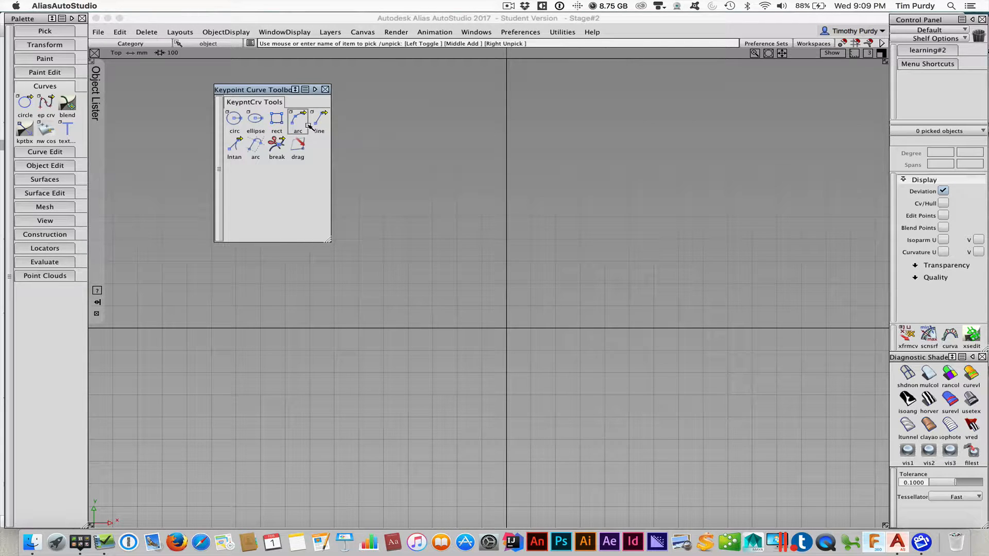
Step: Draw a straight diagonal line and a second line parallel to it
click(320, 118)
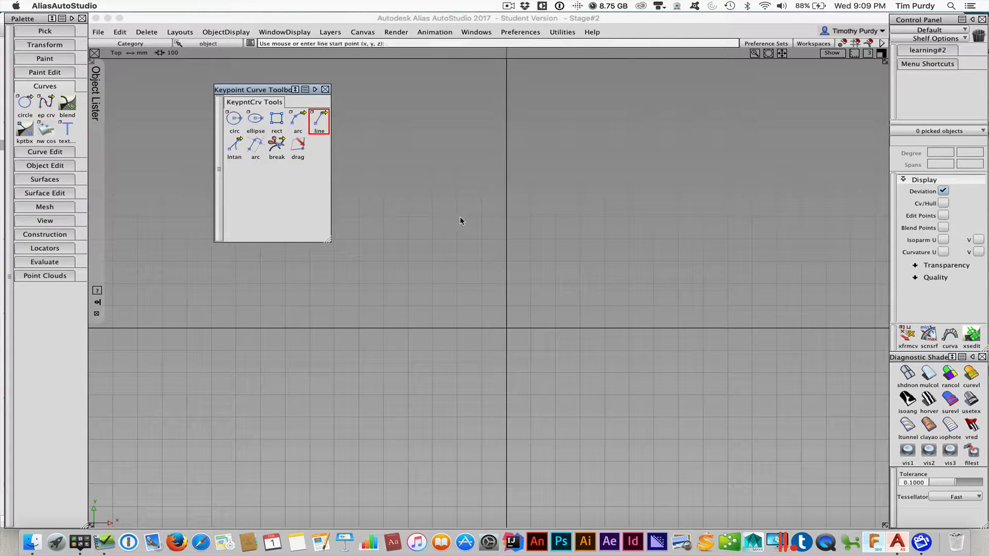
mouse_move(439, 249)
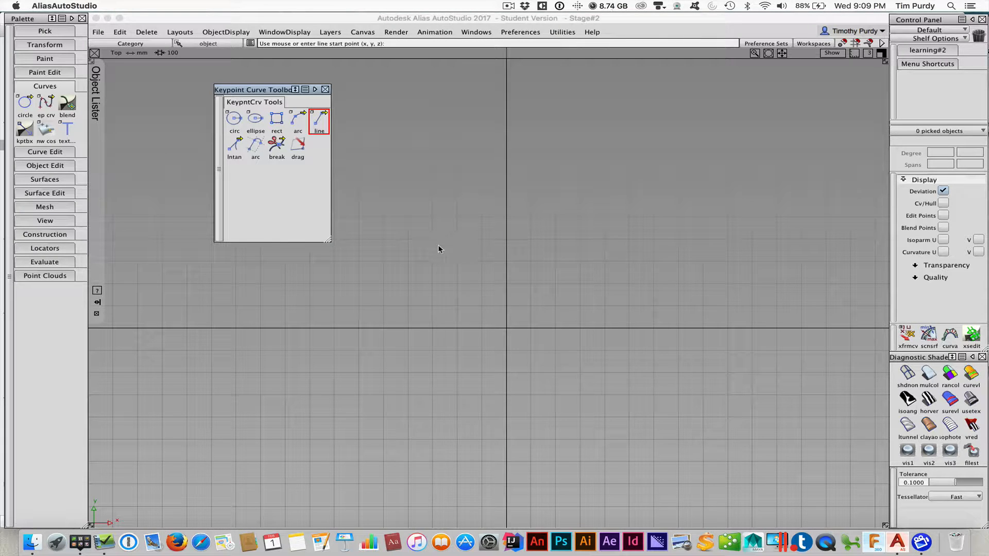
mouse_move(459, 245)
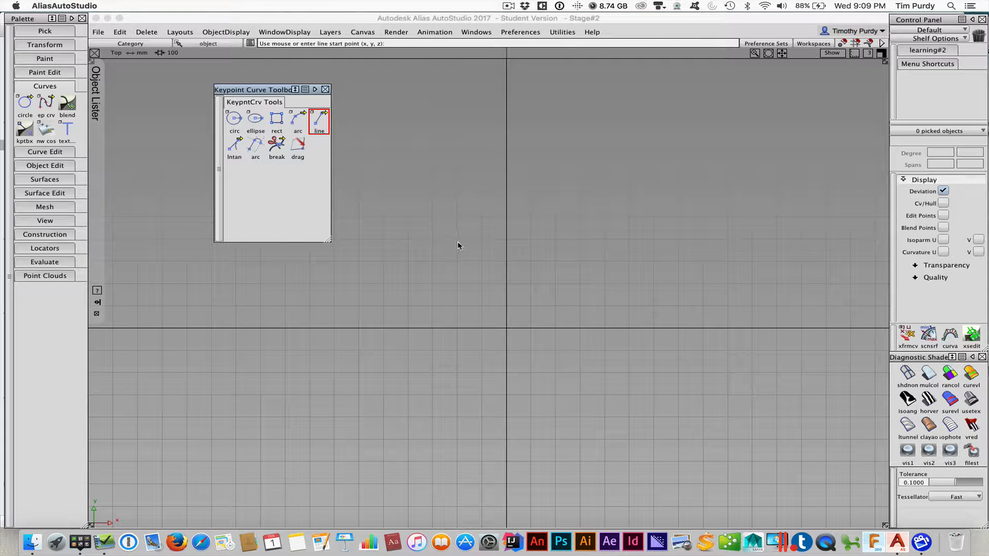
click(457, 239)
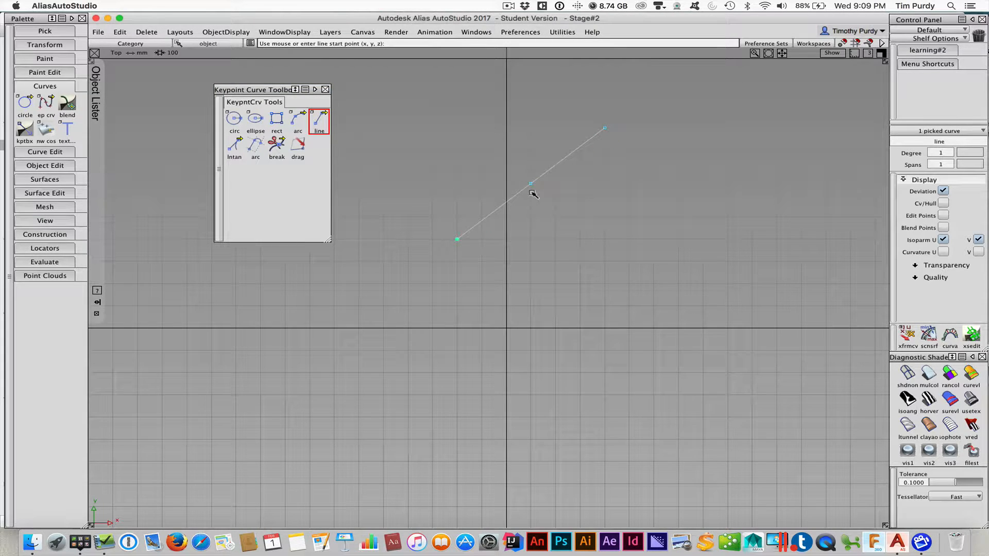
mouse_move(534, 192)
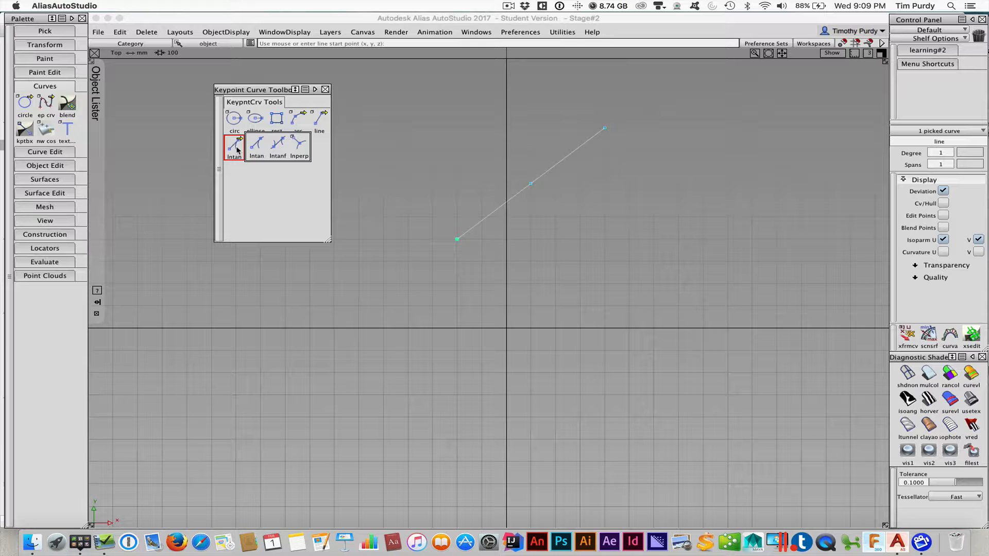
click(299, 144)
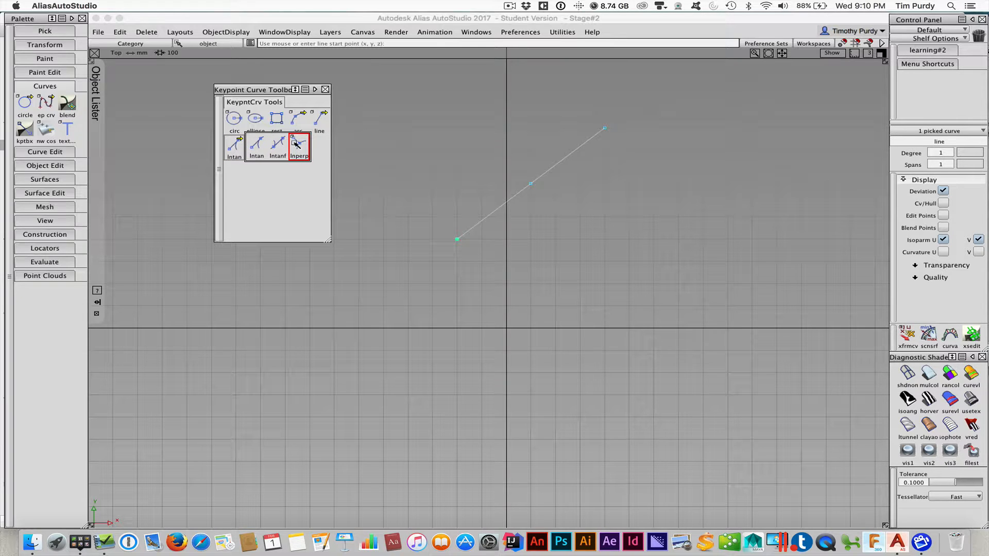
click(299, 149)
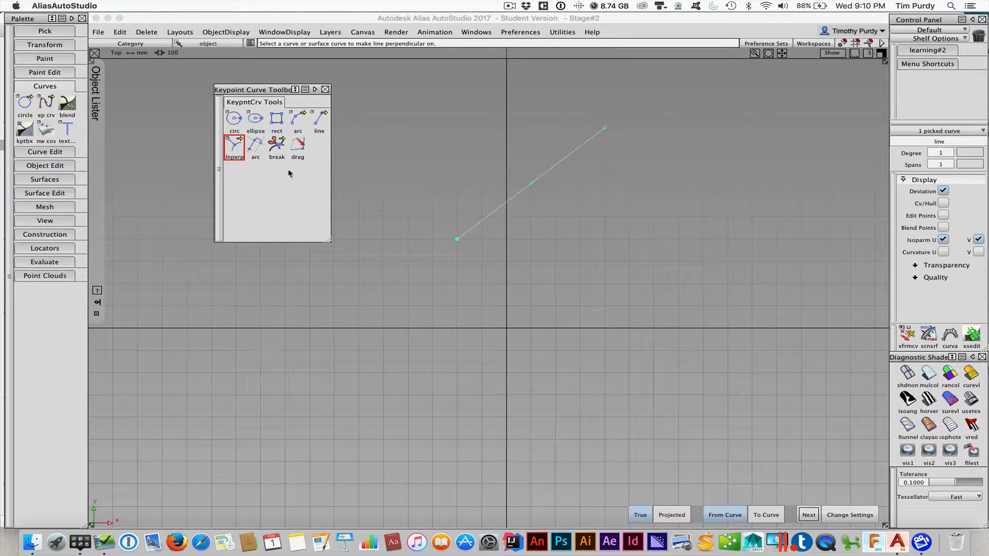
click(320, 120)
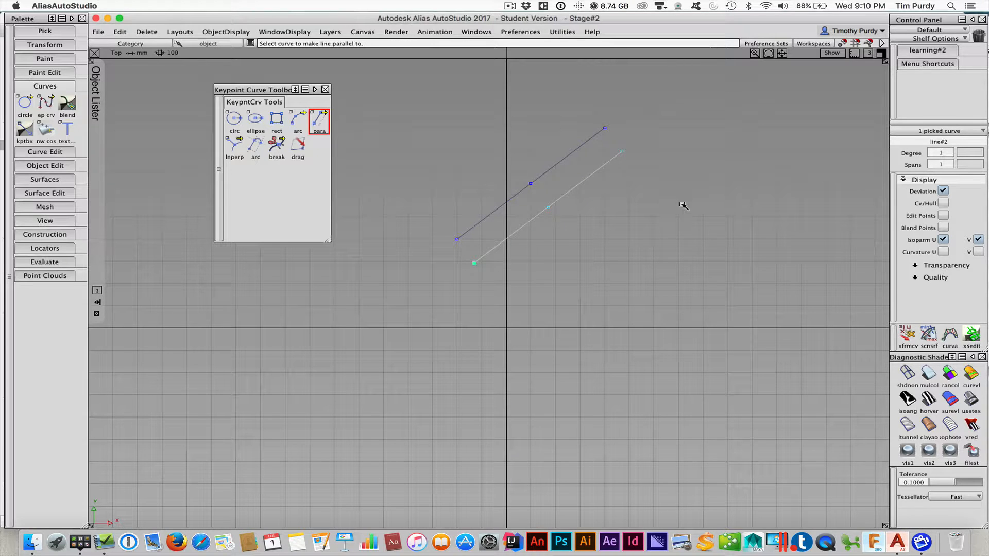
mouse_move(494, 173)
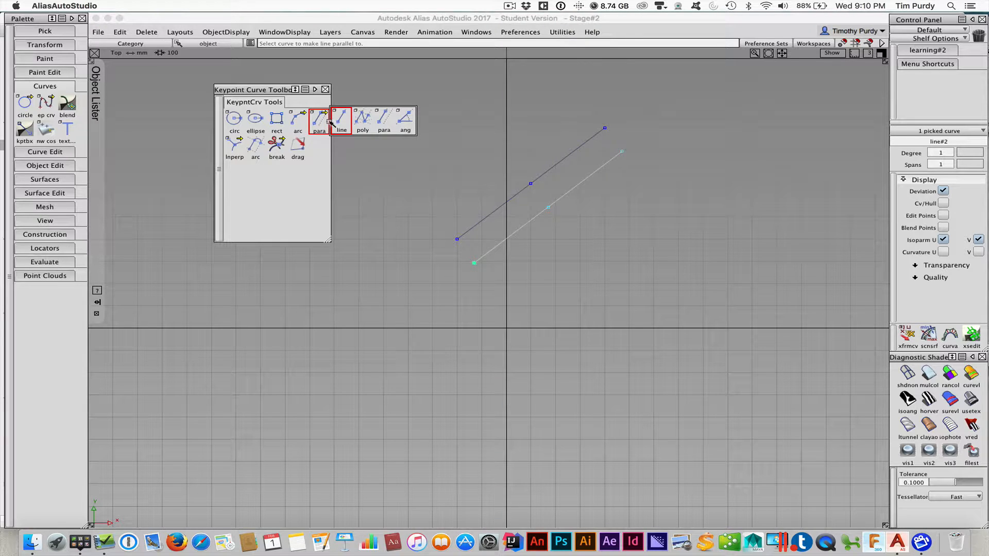
Step: Draw a short separate line and a long joined line-arc curve below the parallels
click(319, 120)
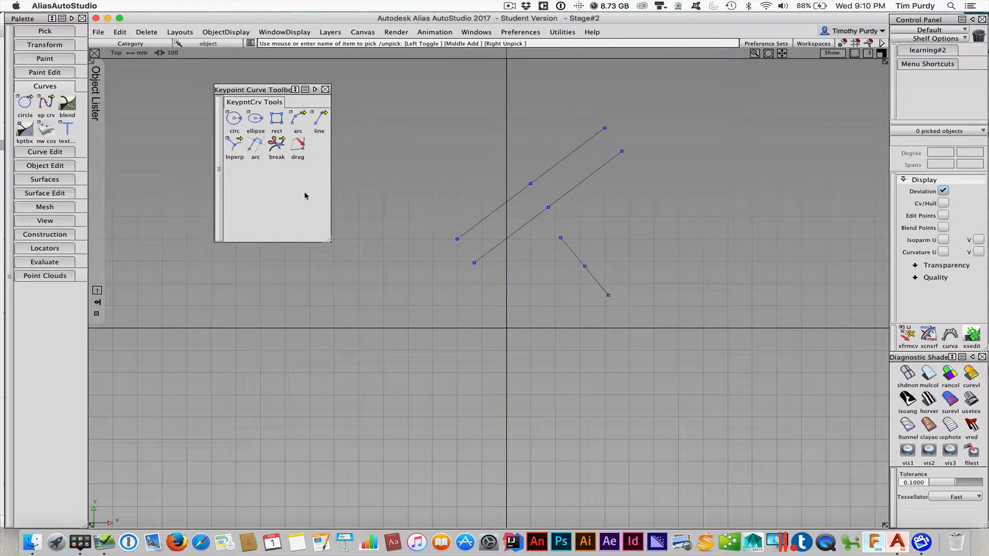
click(256, 142)
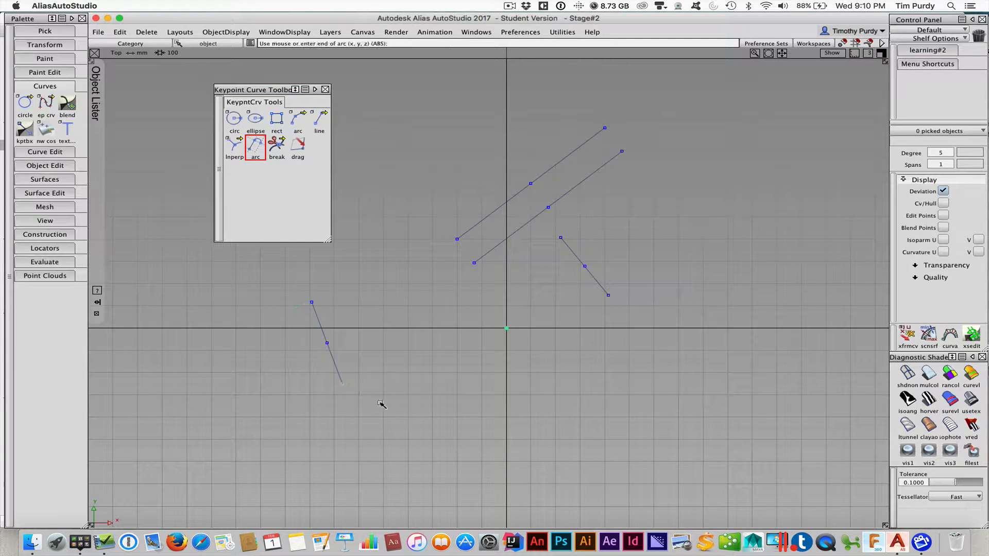
click(473, 379)
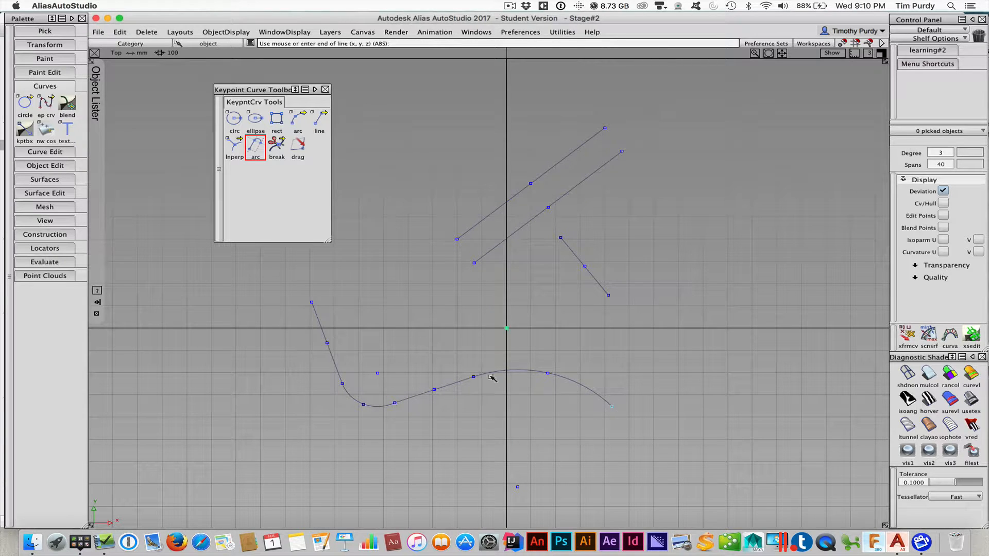
right_click(517, 404)
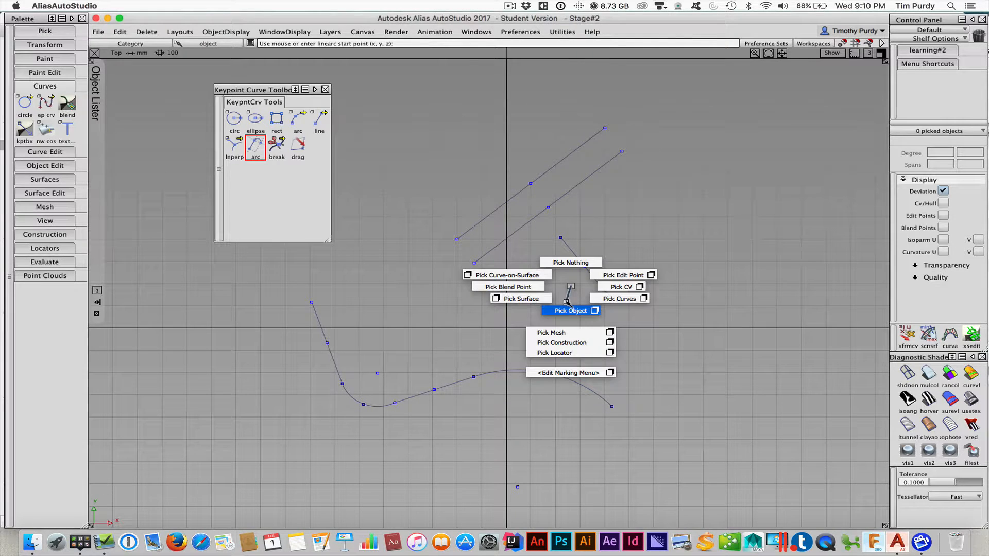
Step: Give the short line a Length of 300 and an Angle of 45 in Attributes
click(570, 310)
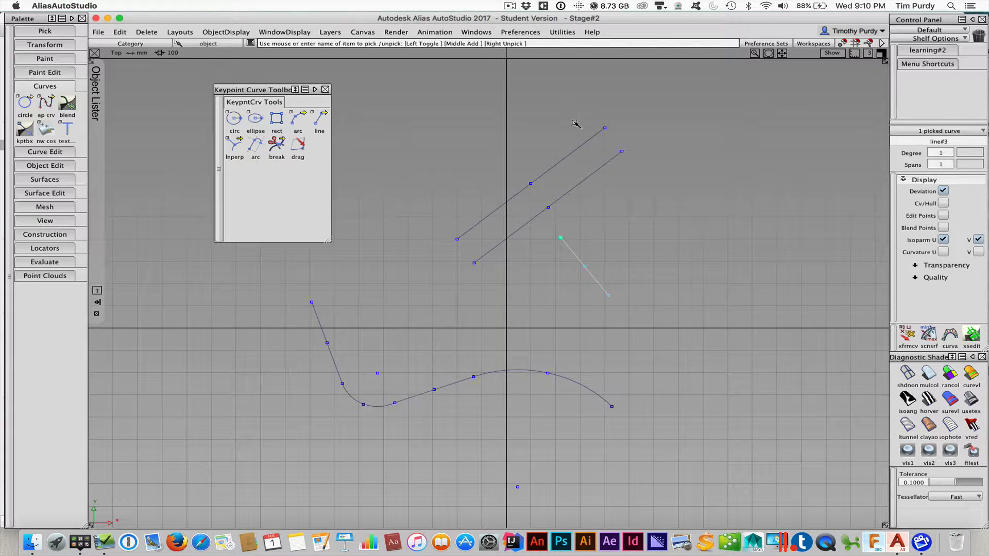
mouse_move(720, 244)
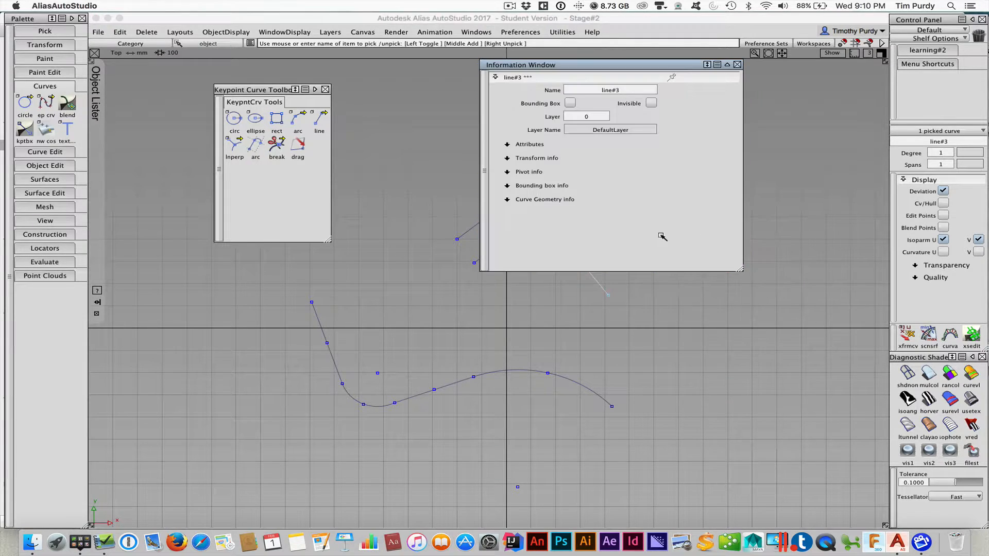
click(528, 143)
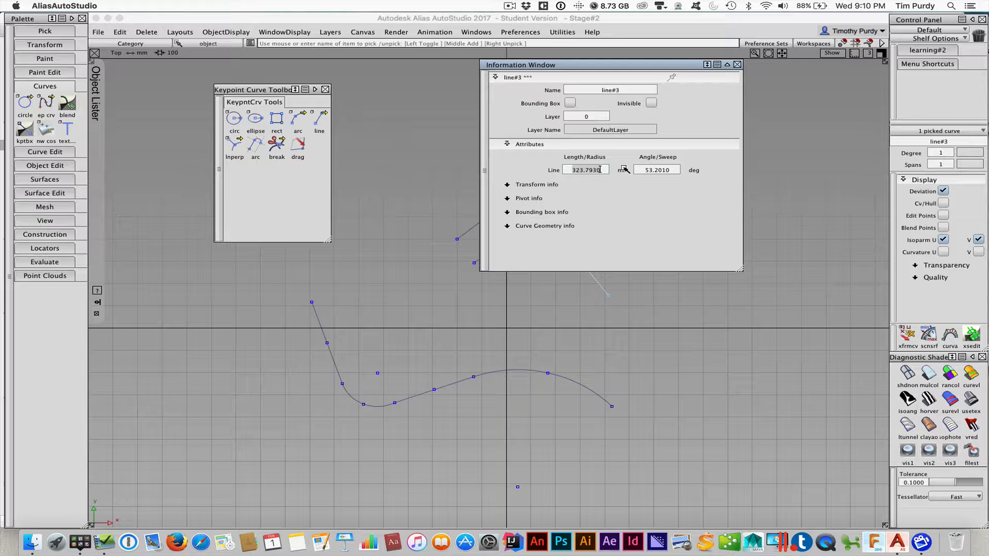
text(300.0000)
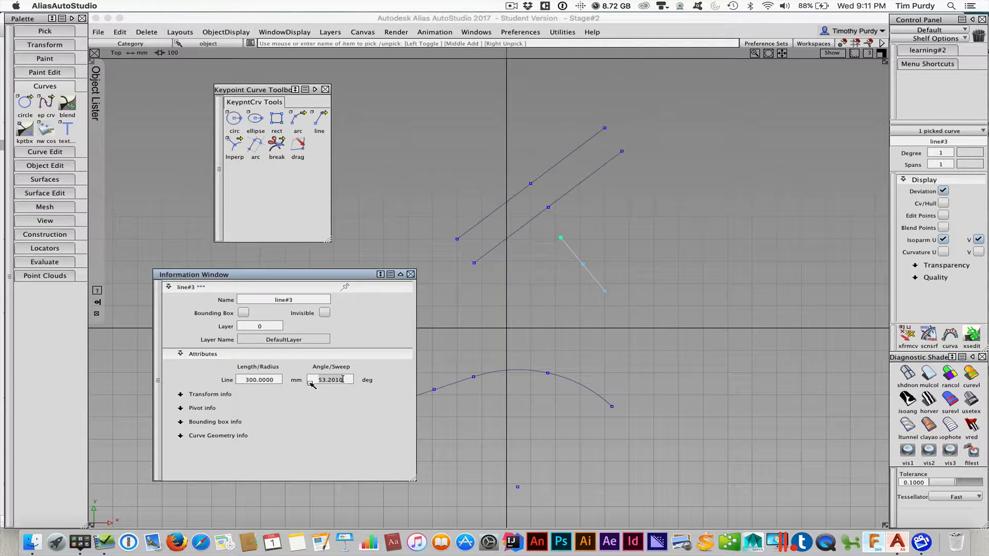
text(45.0000)
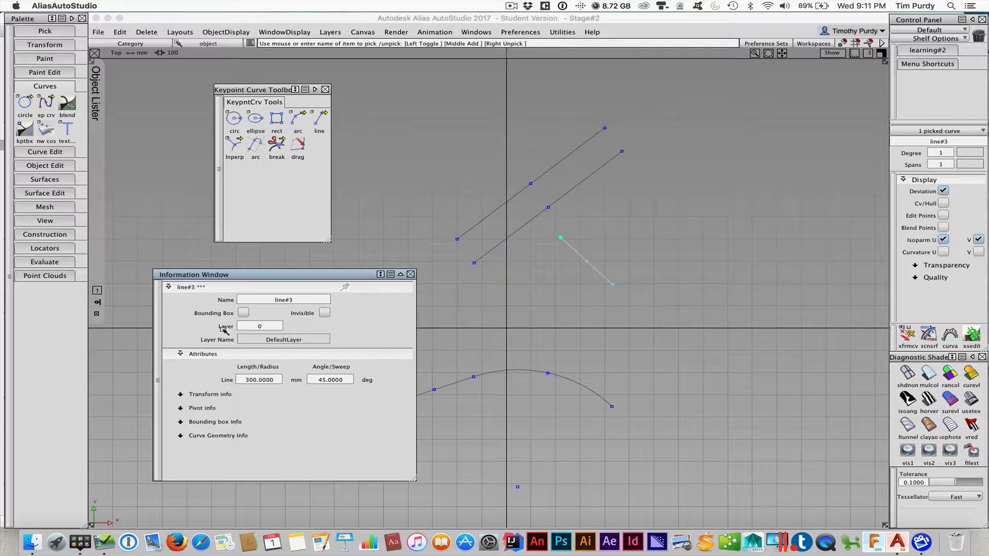
mouse_move(422, 352)
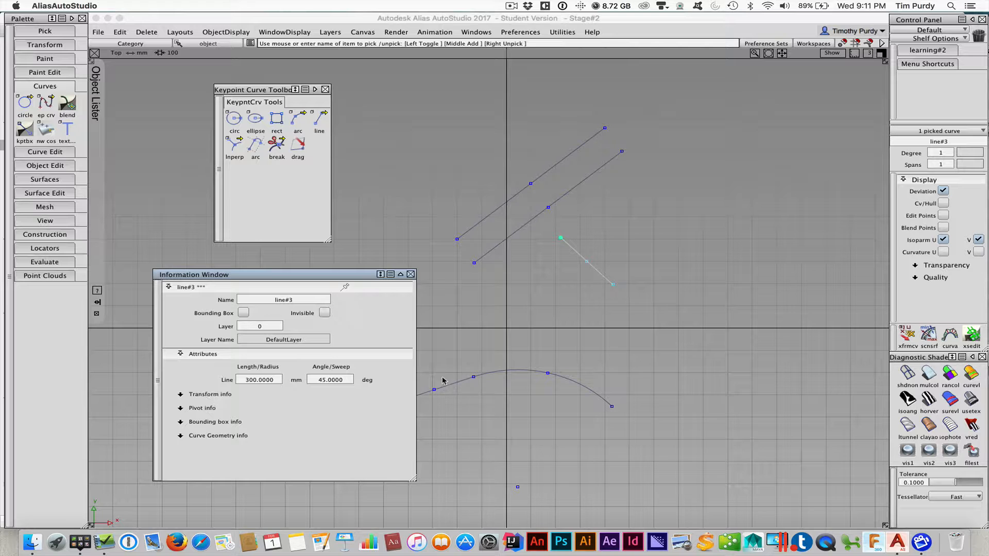
Step: Pick the line-arc curve as an object and toggle its arcs' complementary sweeps
right_click(511, 353)
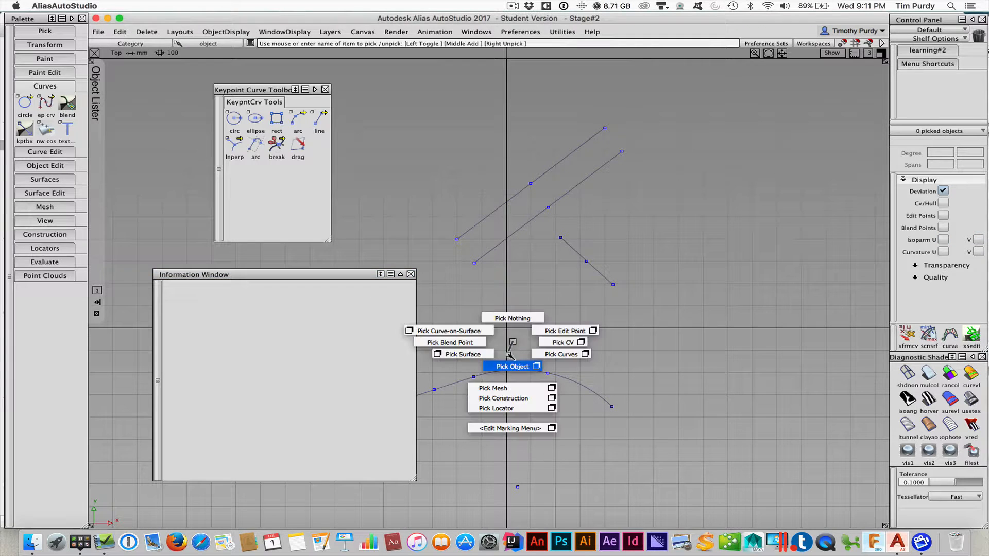
click(512, 367)
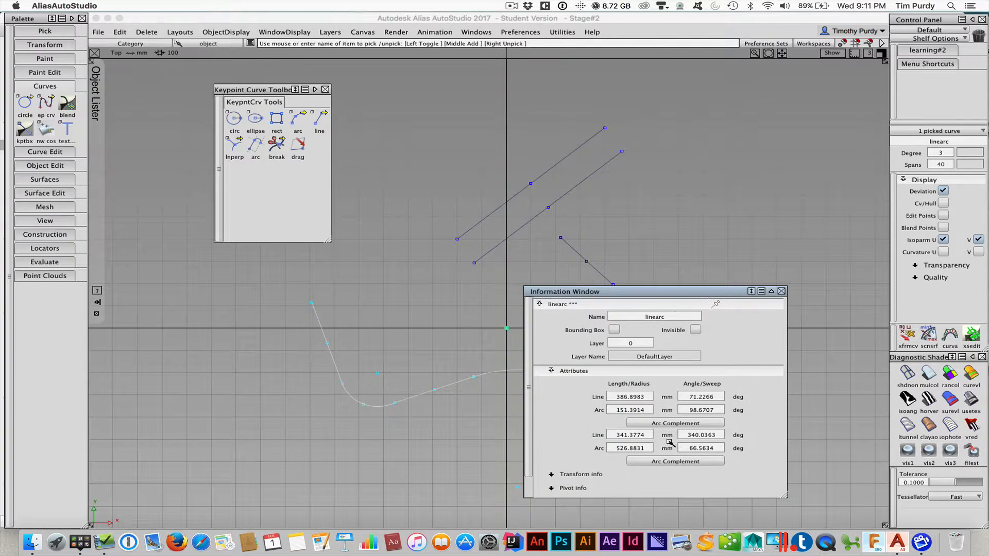
click(674, 422)
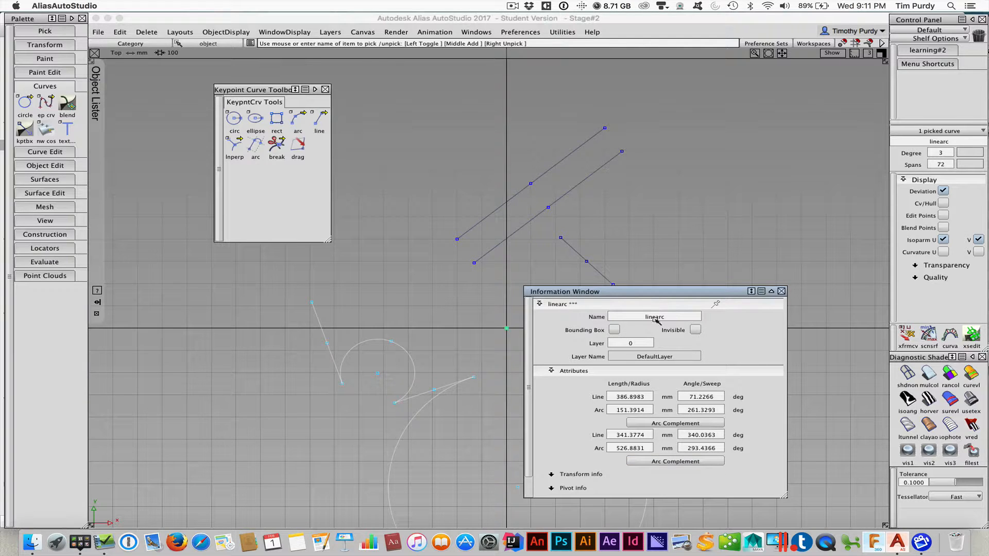
click(674, 423)
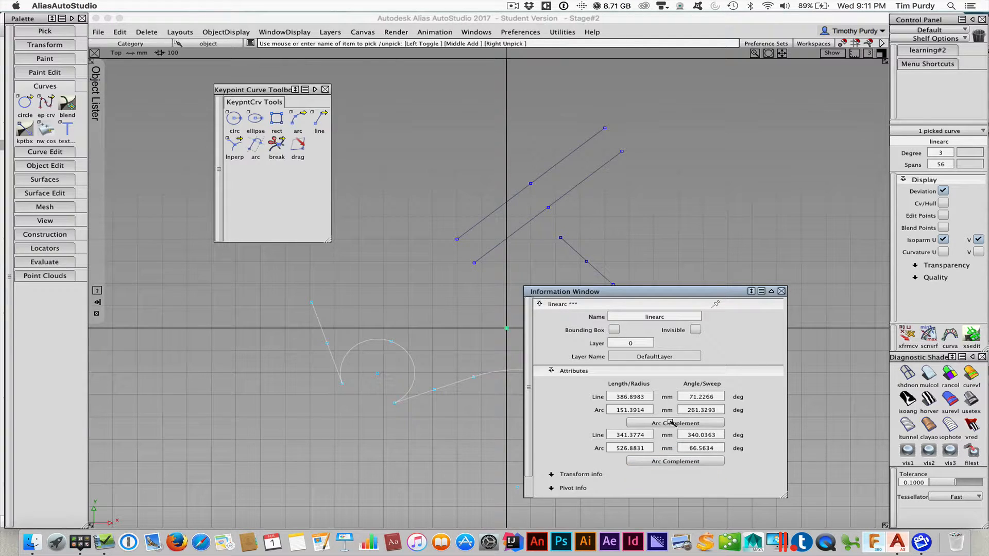
click(674, 423)
text(50)
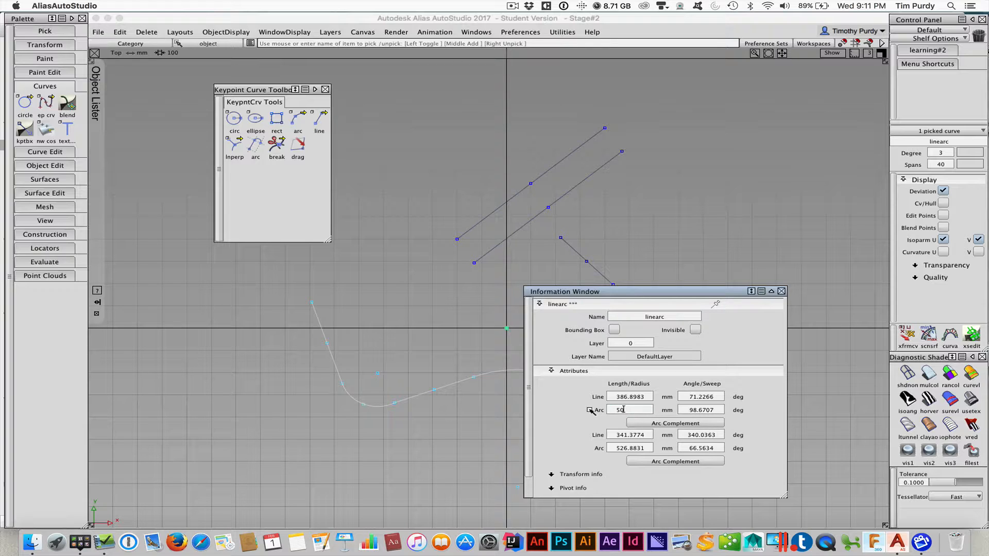
Step: Change the arc radius from 151.391 to 200, then to 300 mm
text(151.3914)
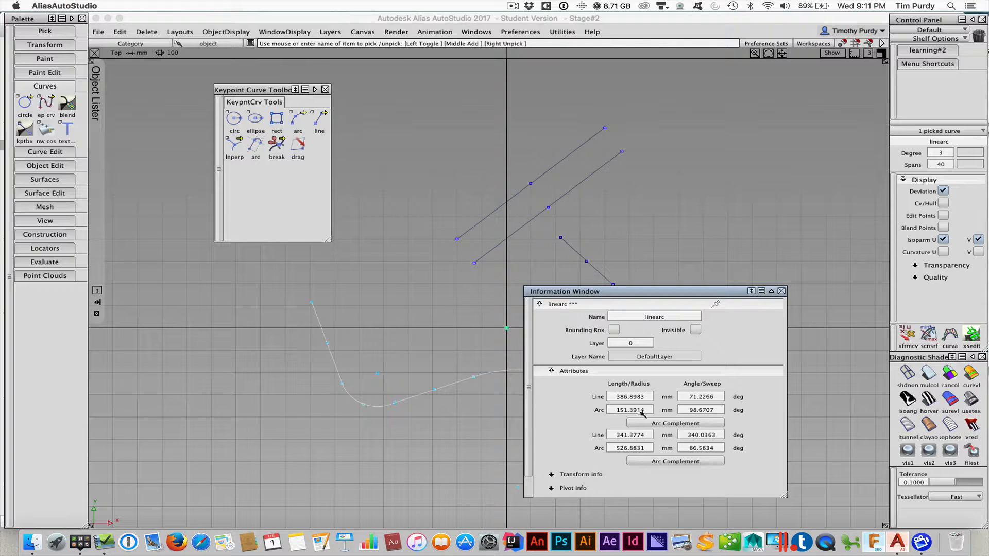
click(629, 410)
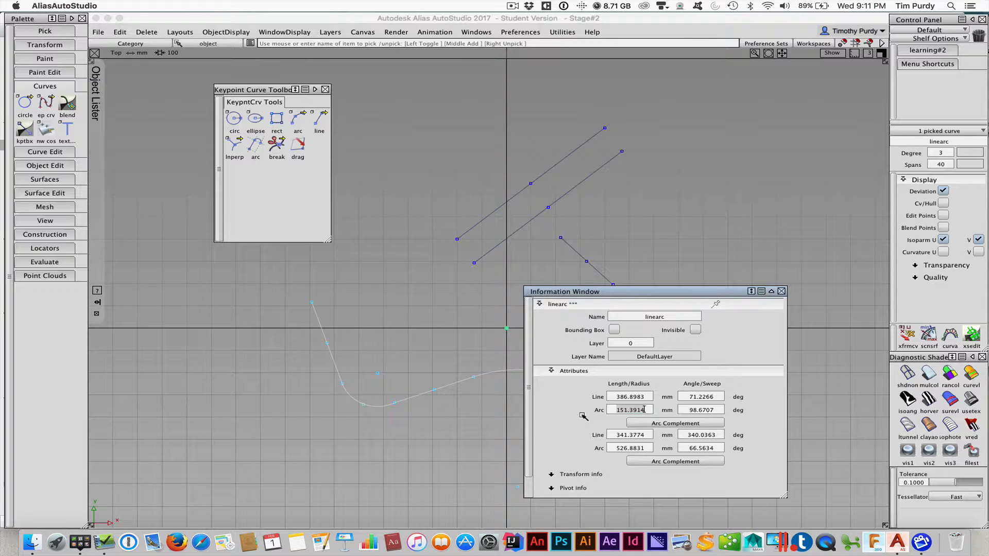
text(200.0000)
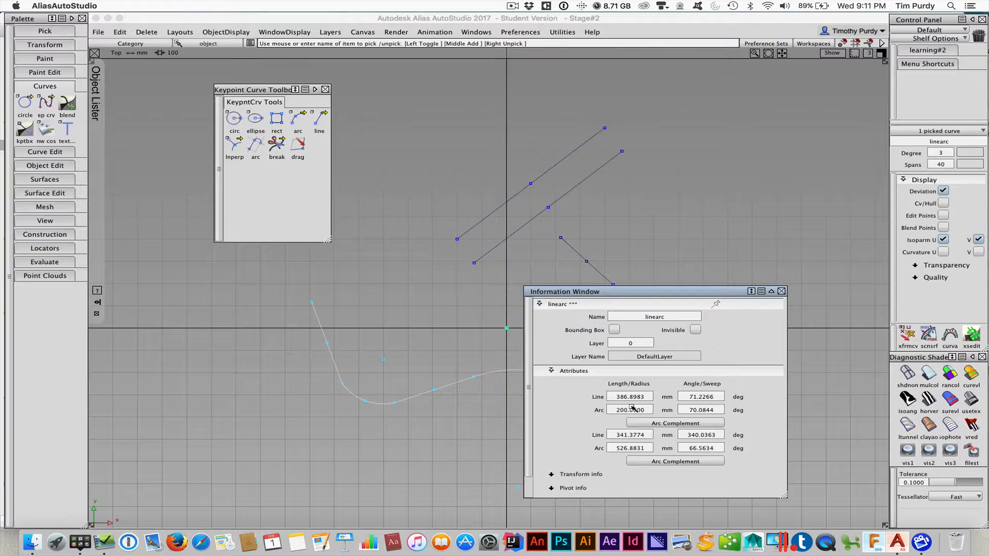
click(630, 410)
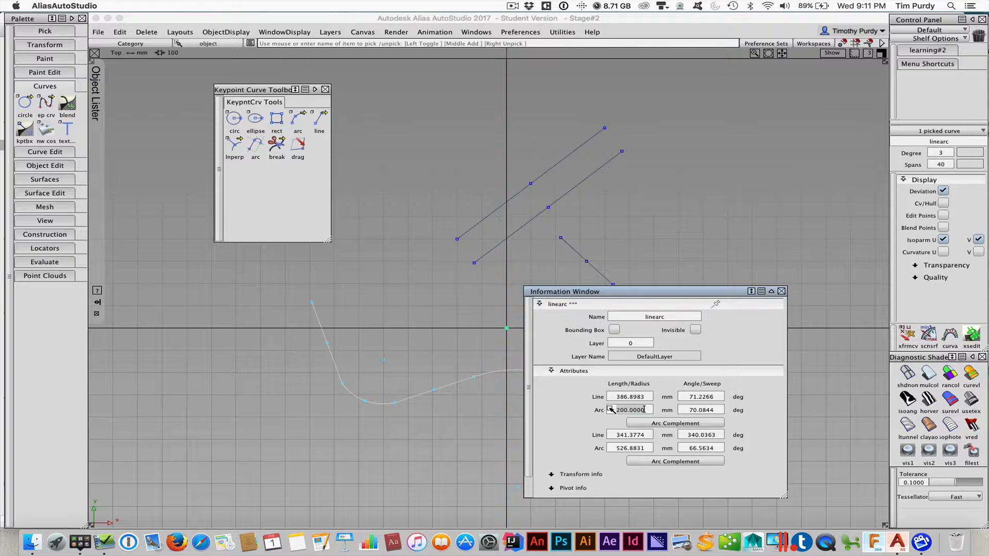
text(300.0000)
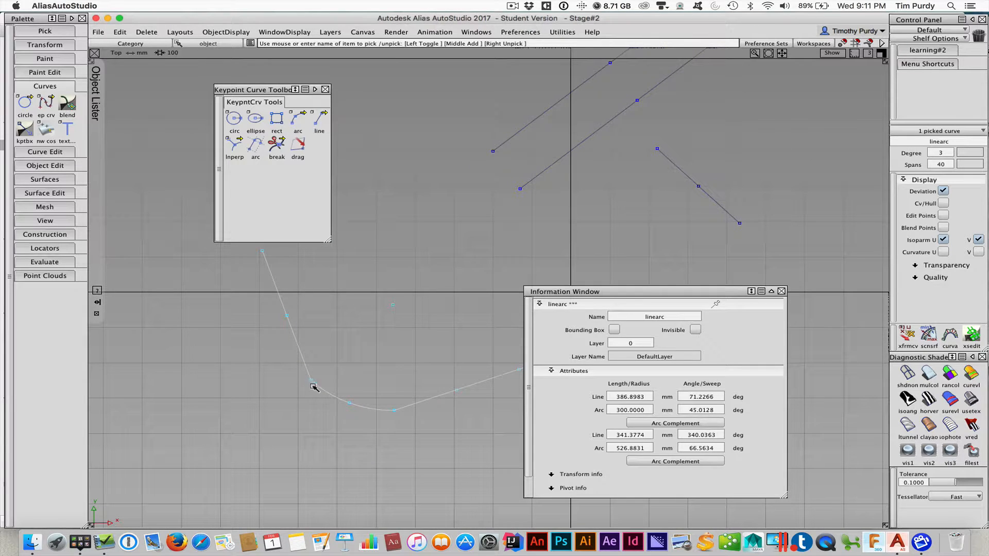
mouse_move(377, 429)
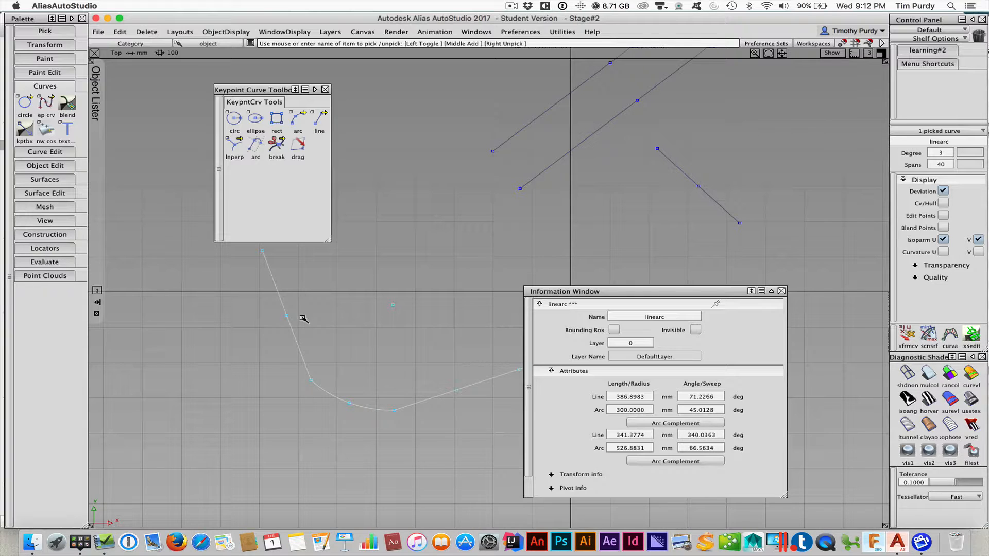
mouse_move(284, 370)
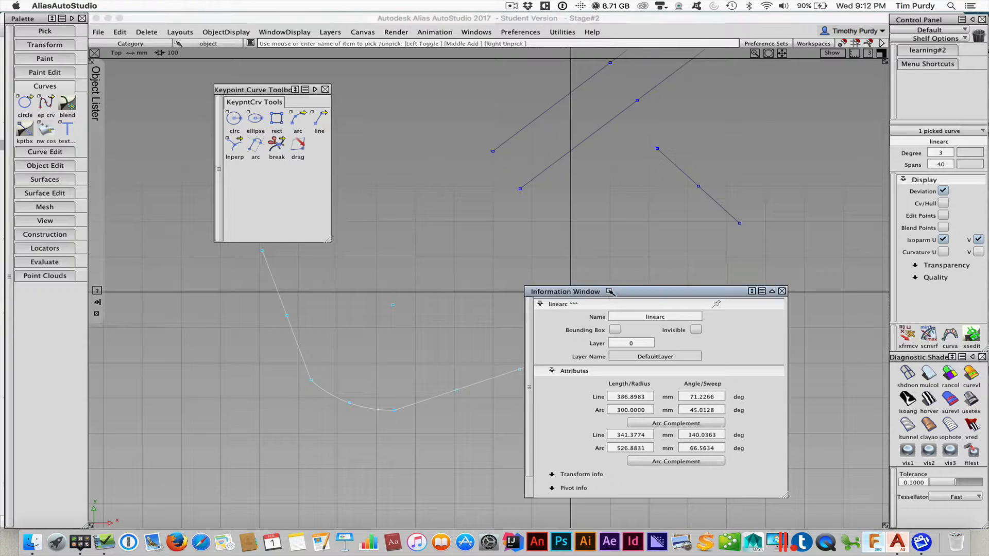
Step: Dismiss the curve information and drag the keypoint so the arc curls into a large loop
click(783, 290)
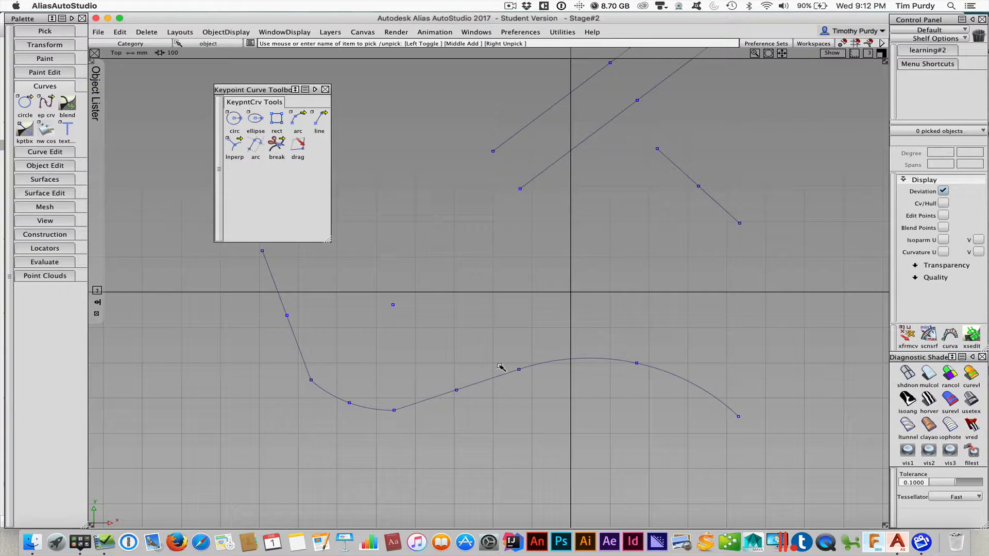
mouse_move(458, 394)
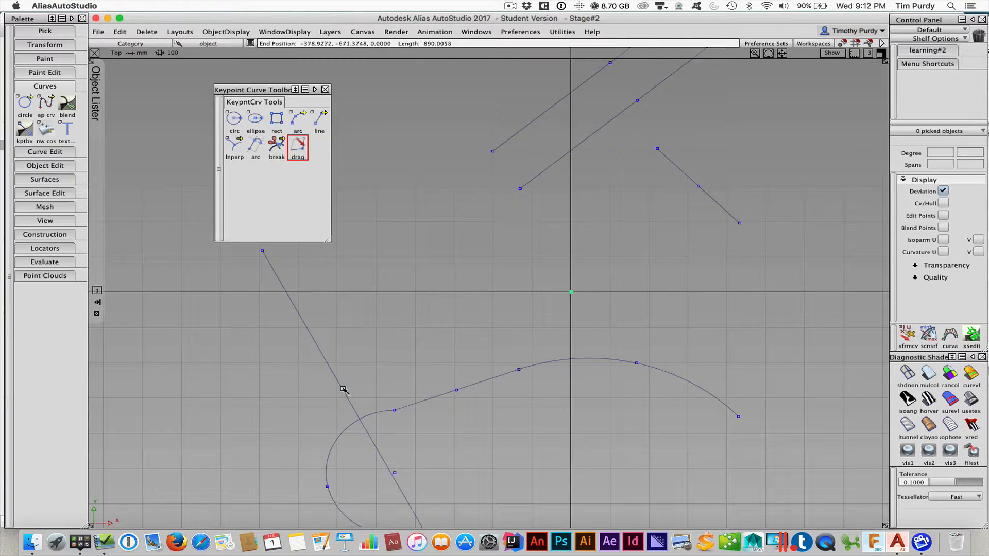
drag(344, 390, 353, 282)
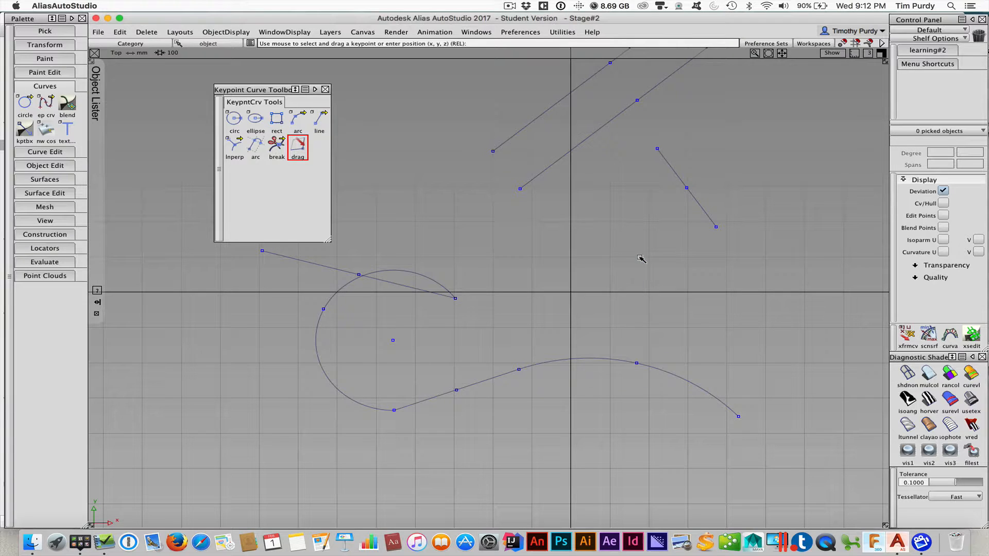
click(686, 188)
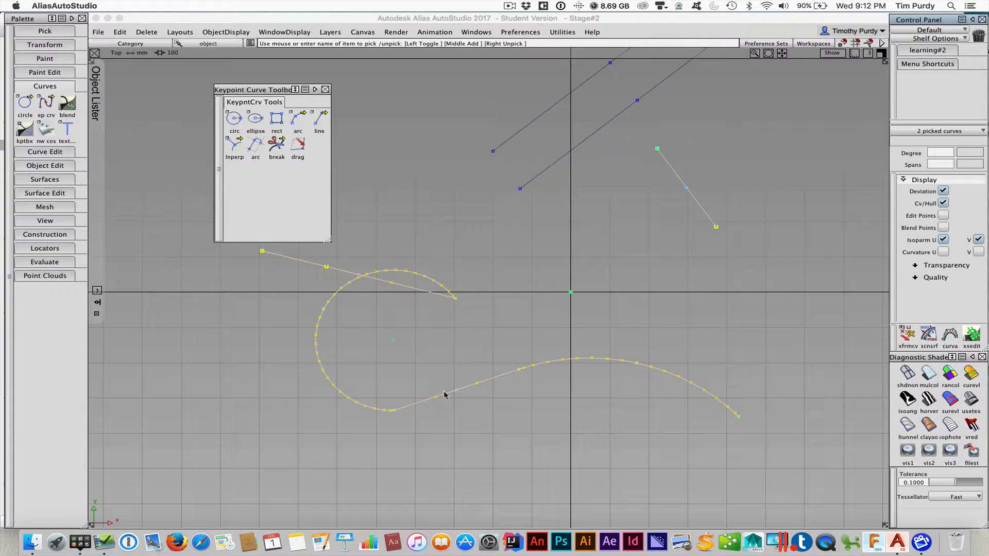
mouse_move(444, 371)
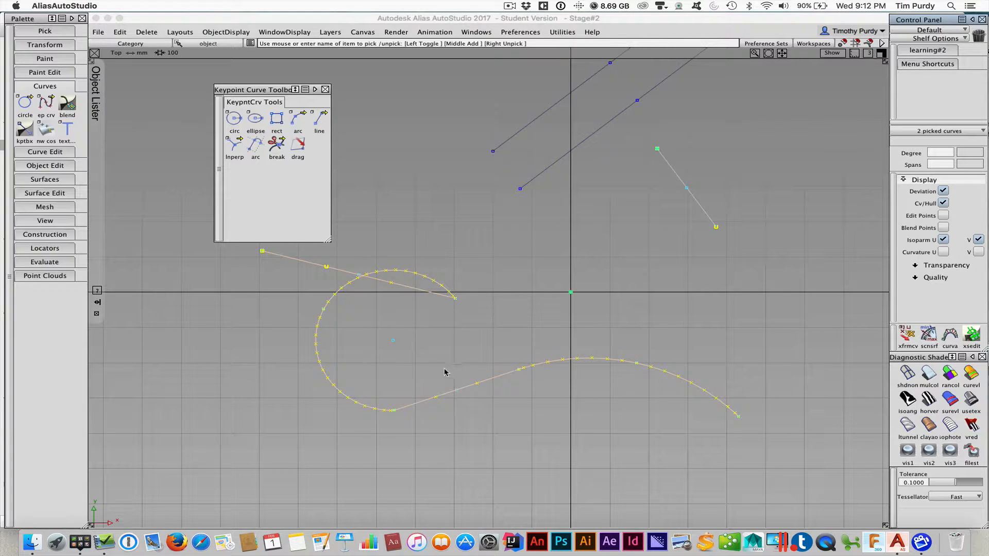
Step: Move CVs to raise a small peak on the lower curve and bend the straight lead-in
click(464, 359)
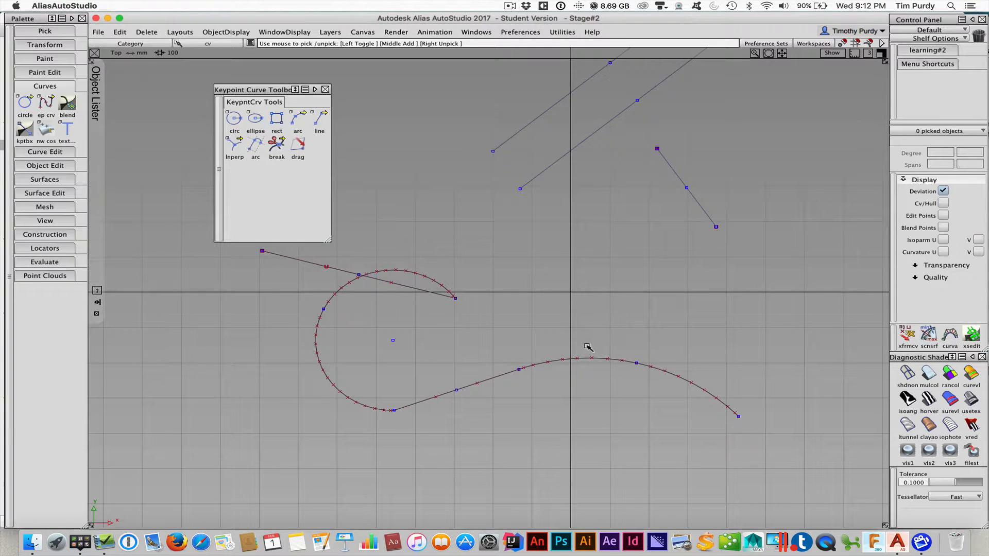
right_click(582, 379)
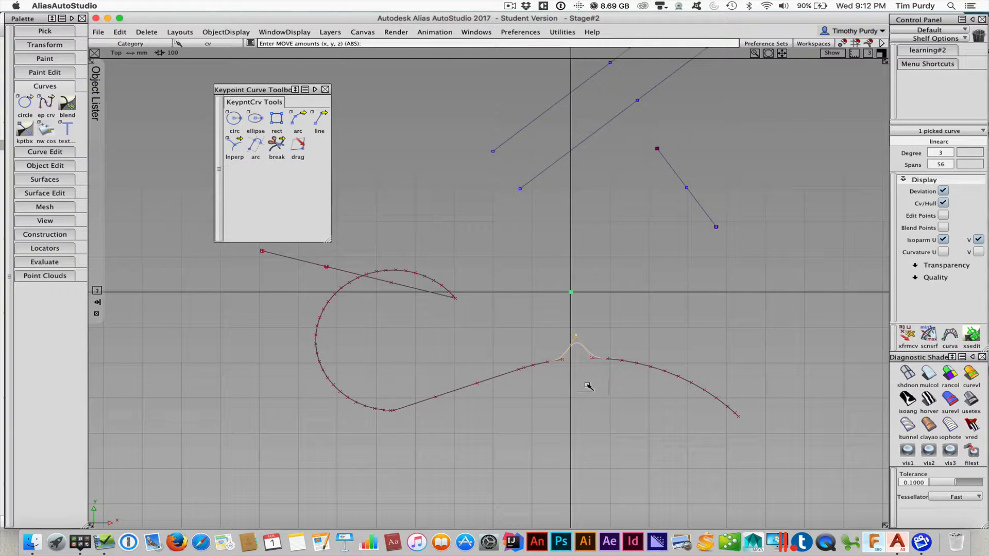
mouse_move(377, 369)
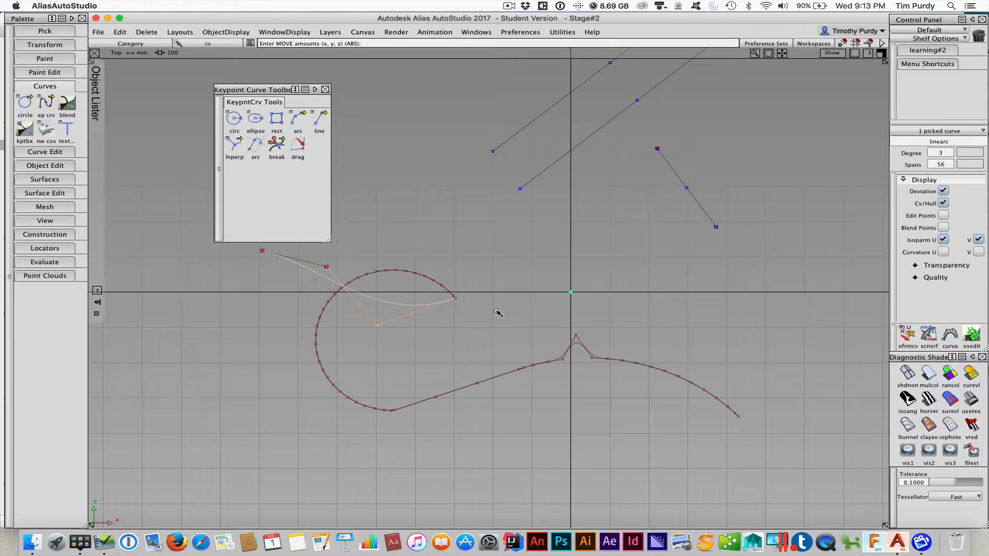
mouse_move(417, 308)
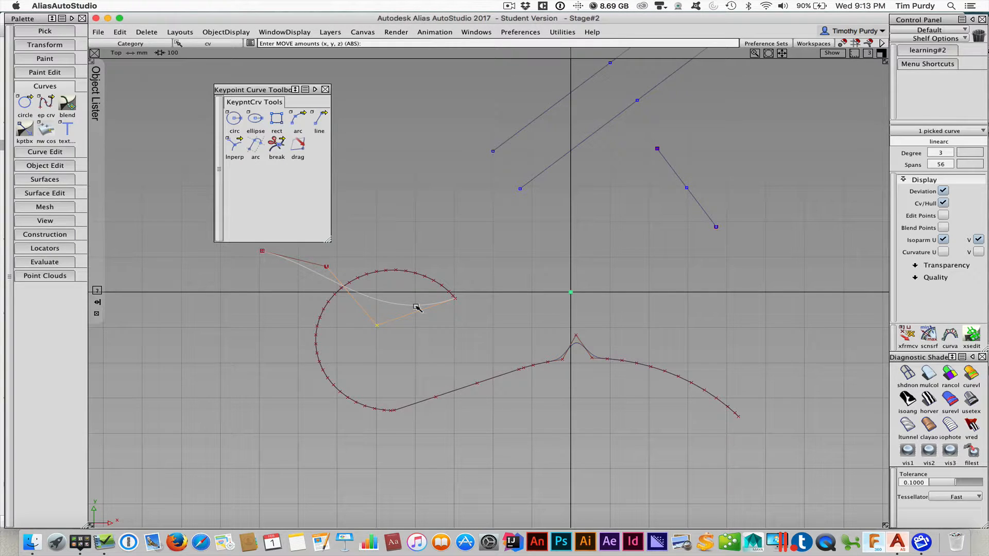
right_click(446, 318)
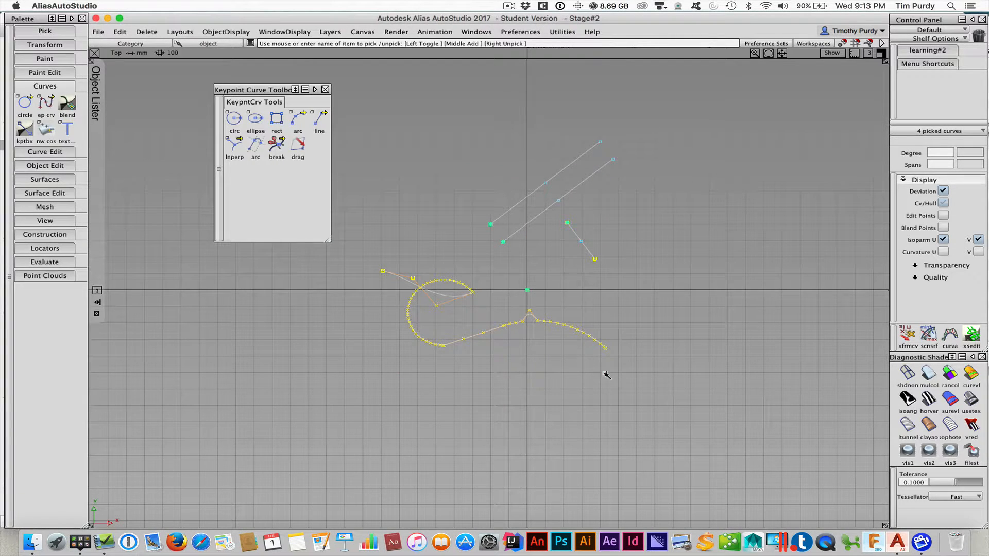
Step: Delete all the picked curves and draw a new four-point blend curve for editing
click(146, 32)
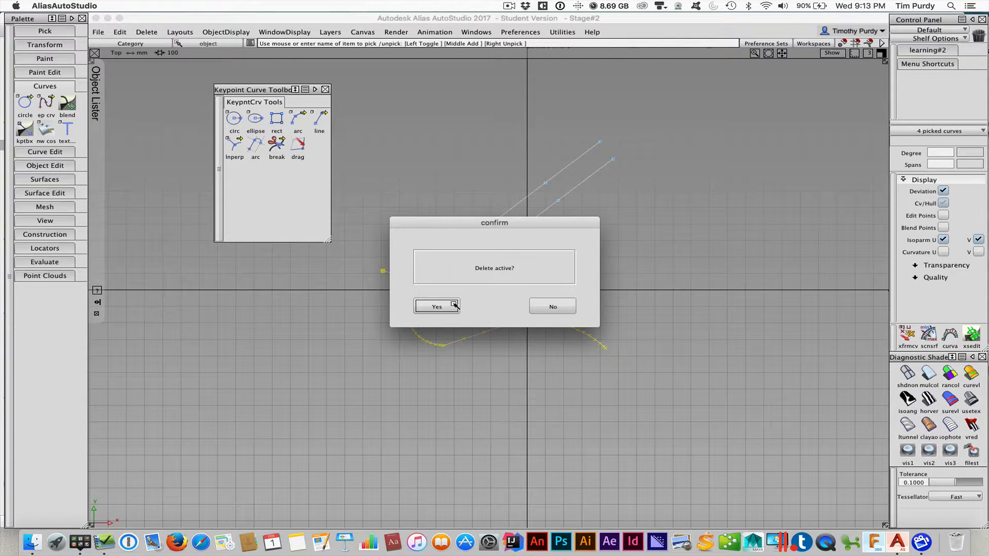
click(436, 306)
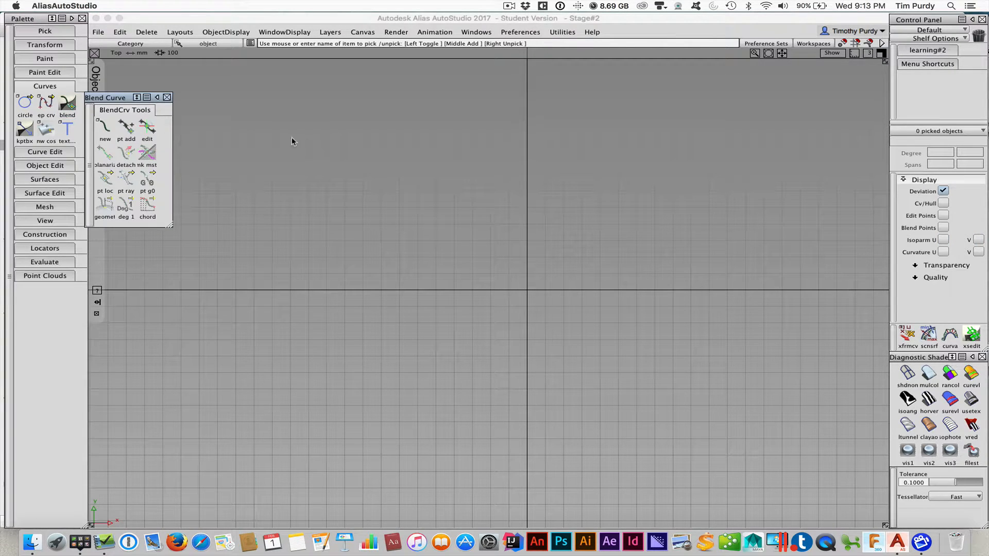
click(104, 129)
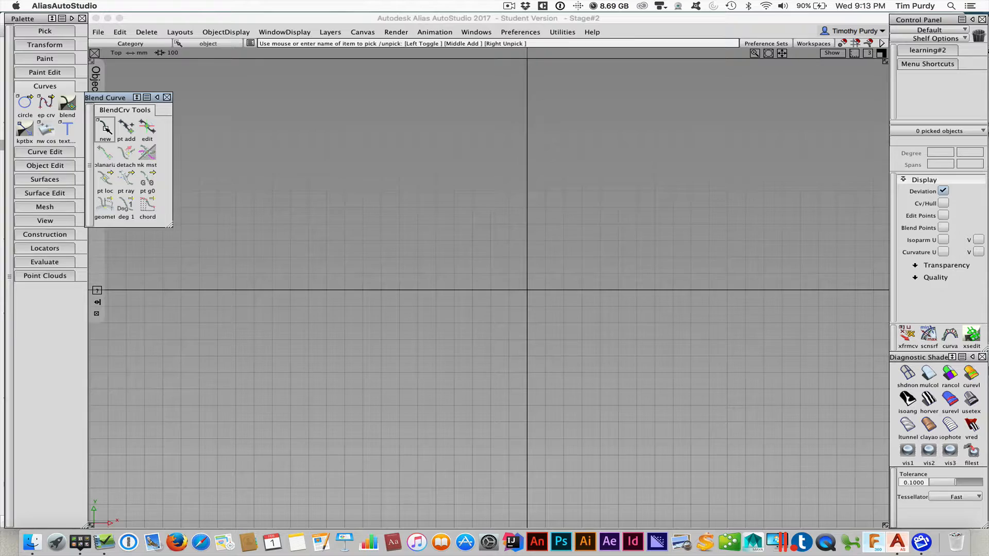
click(104, 129)
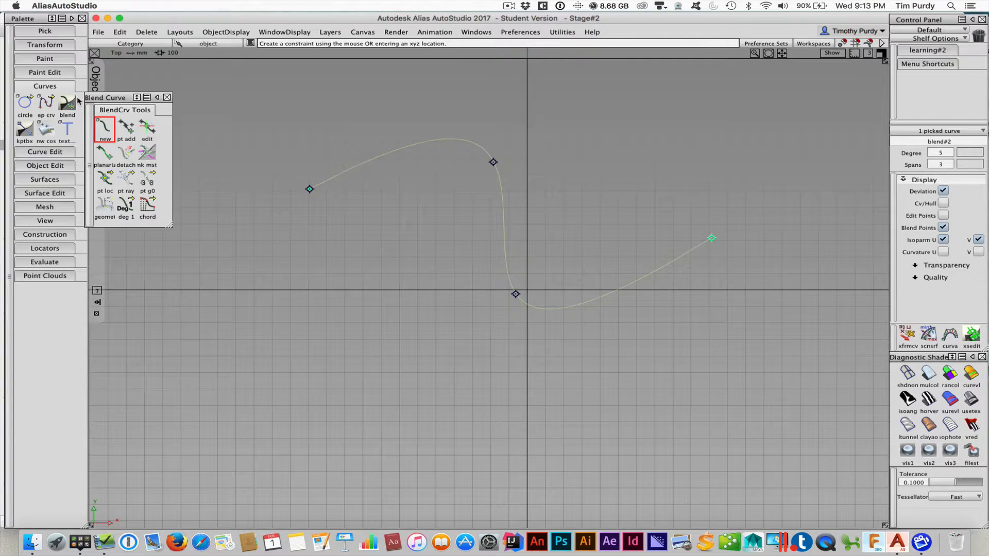
mouse_move(147, 129)
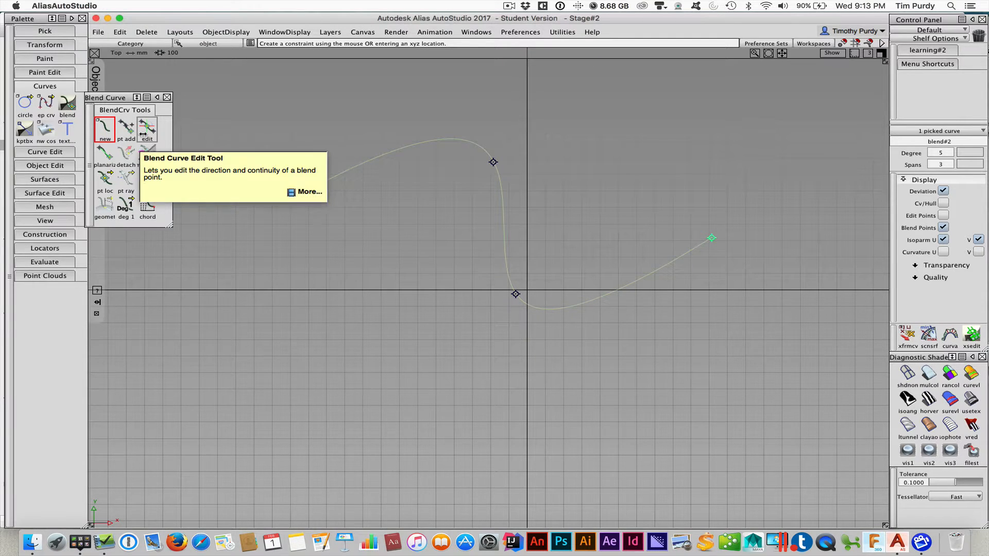
click(146, 129)
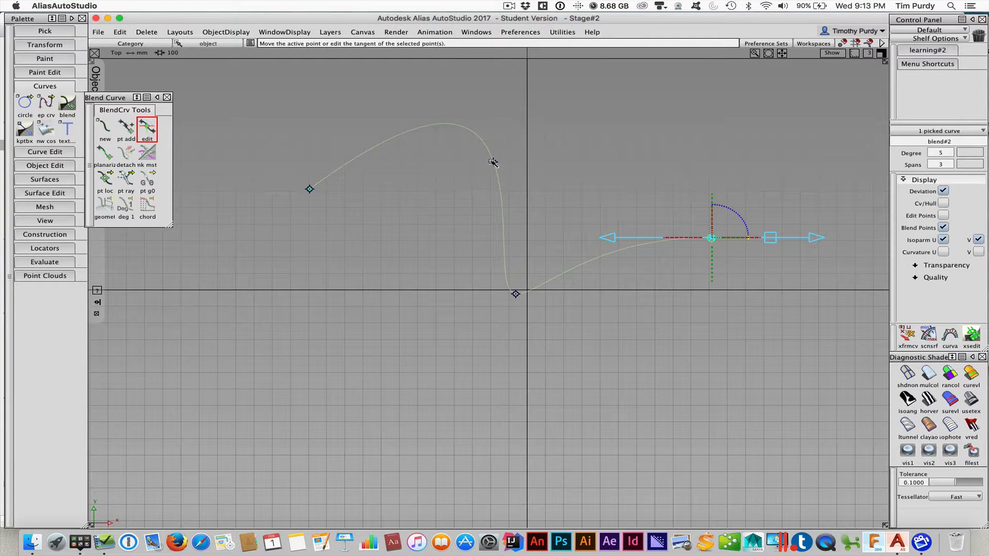
Step: Drag the blend points to move the end, raise height and twist the curve
drag(711, 238, 494, 162)
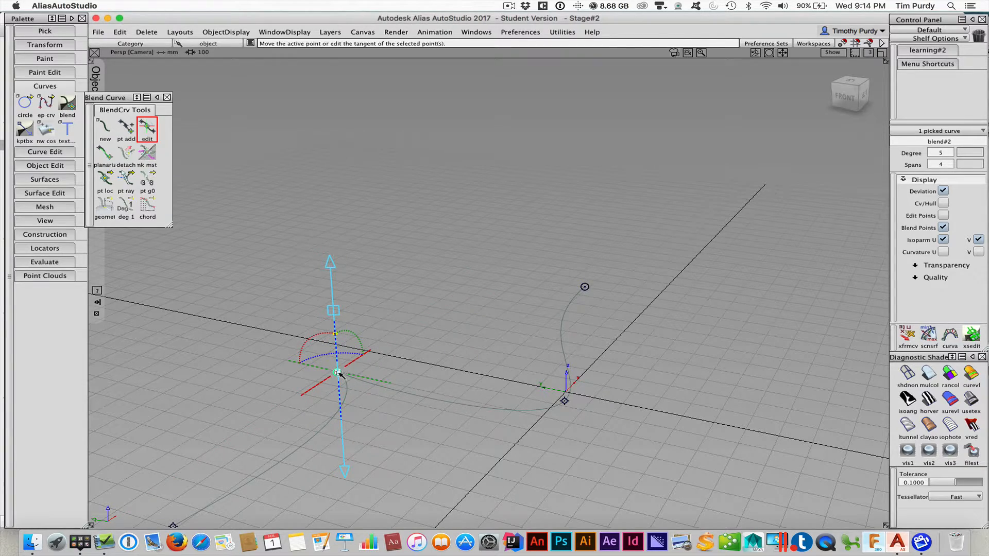
drag(334, 372, 340, 473)
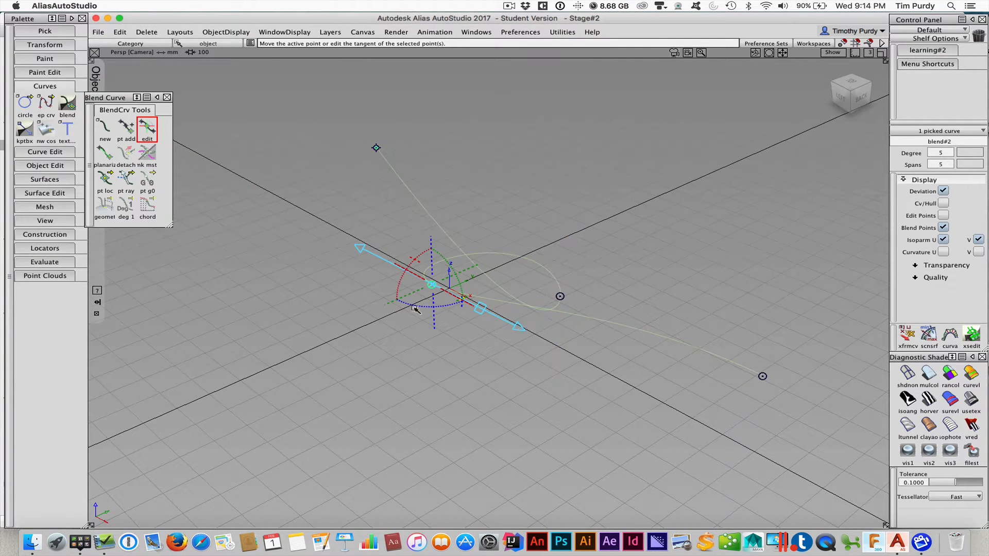
drag(416, 309, 451, 306)
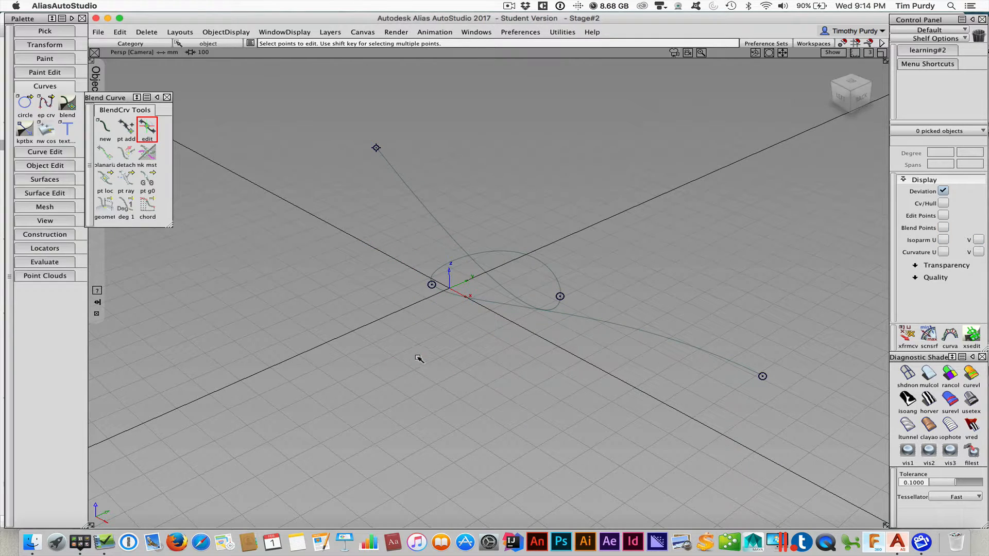
mouse_move(325, 308)
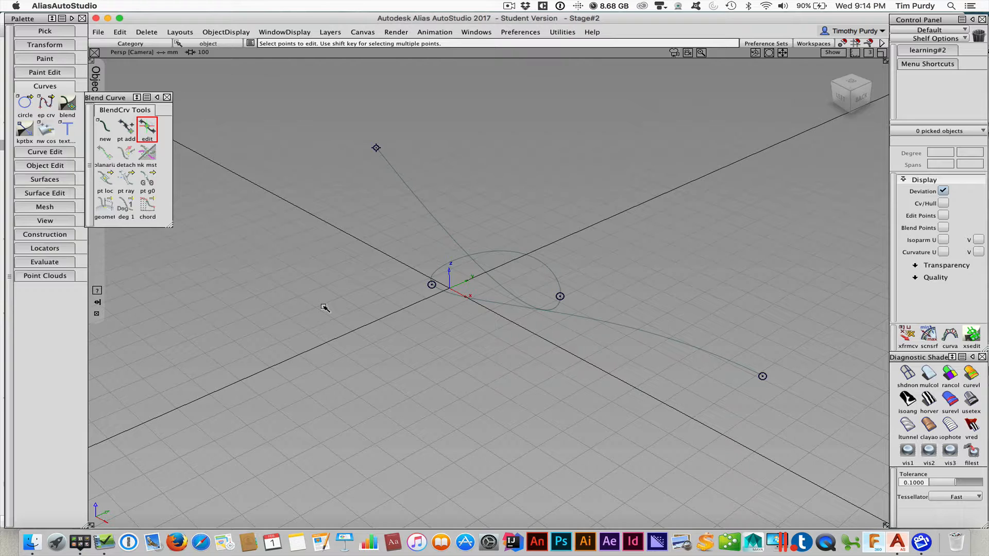
mouse_move(415, 314)
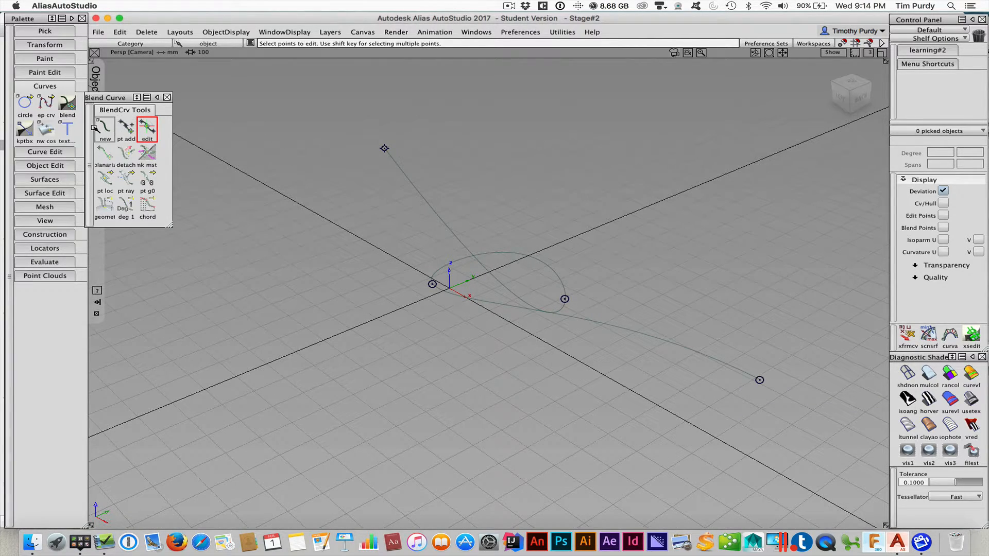
mouse_move(448, 364)
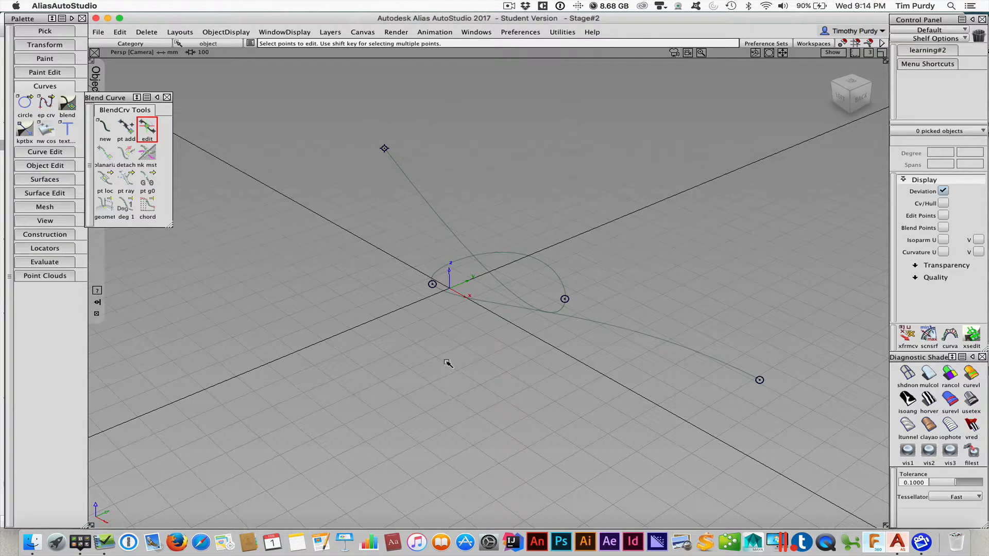
drag(448, 362, 659, 391)
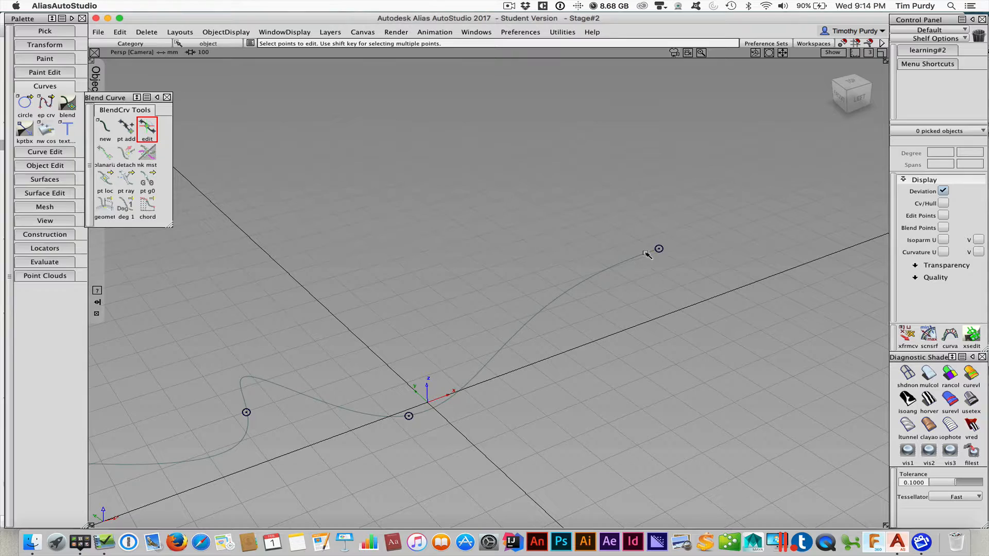
mouse_move(651, 238)
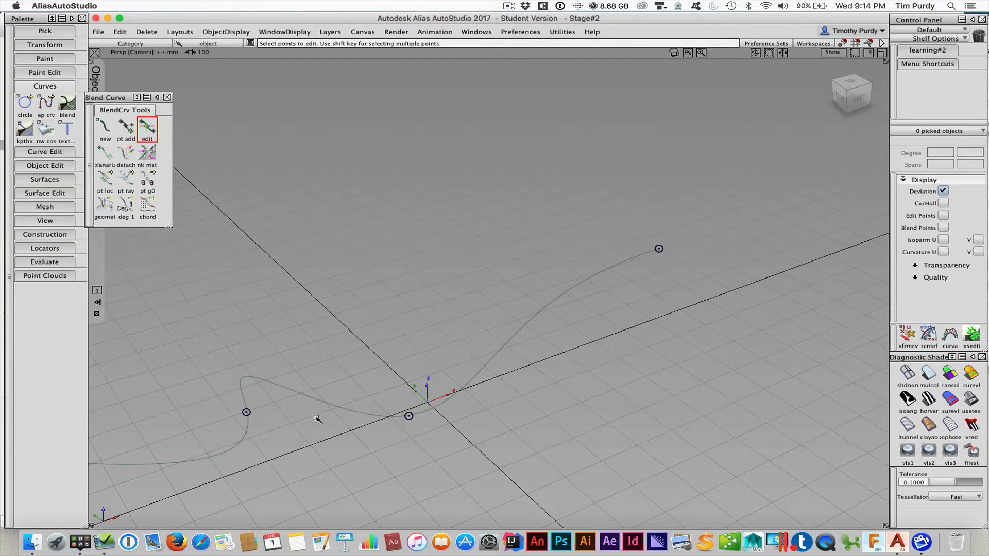
click(24, 104)
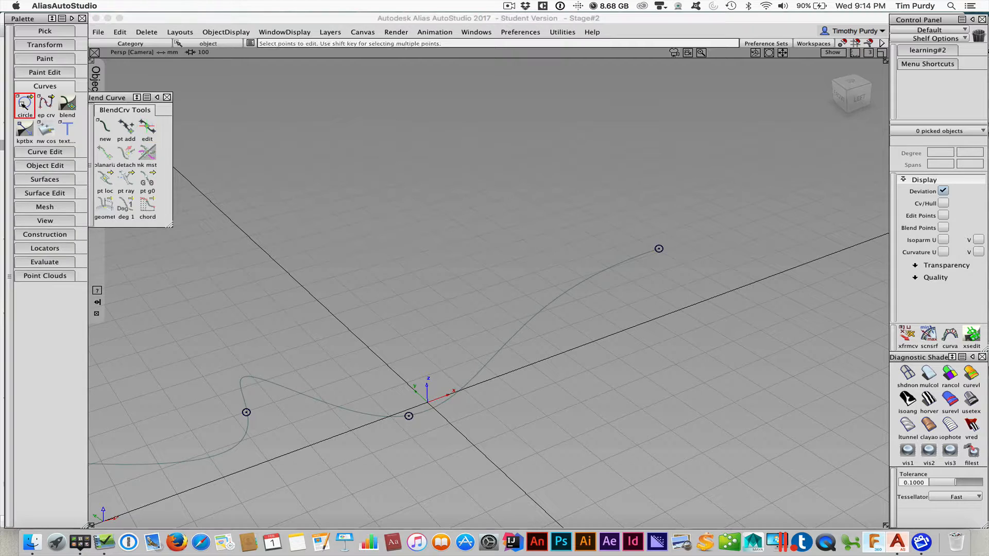
Step: Create a small circle and move it onto the blend curve's raised far end
click(24, 104)
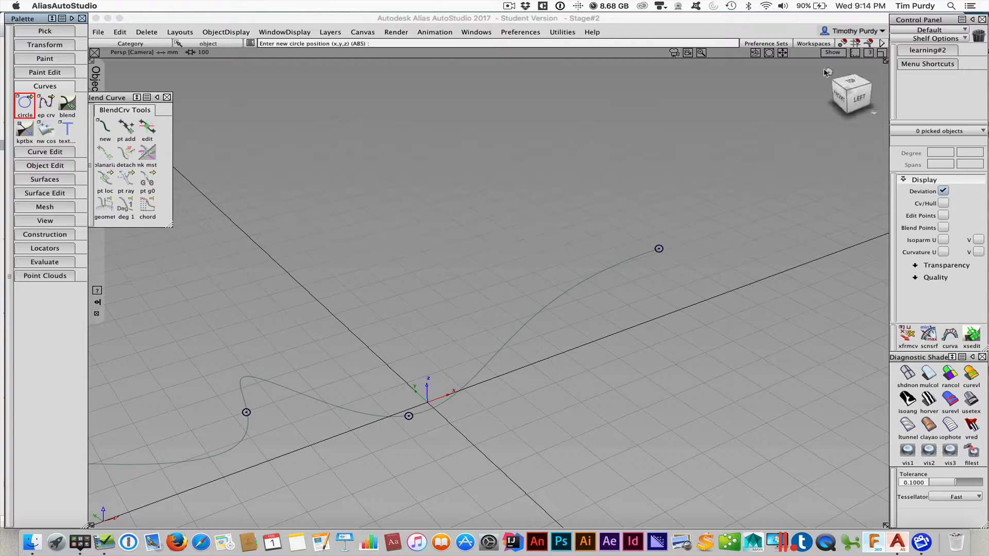
click(658, 248)
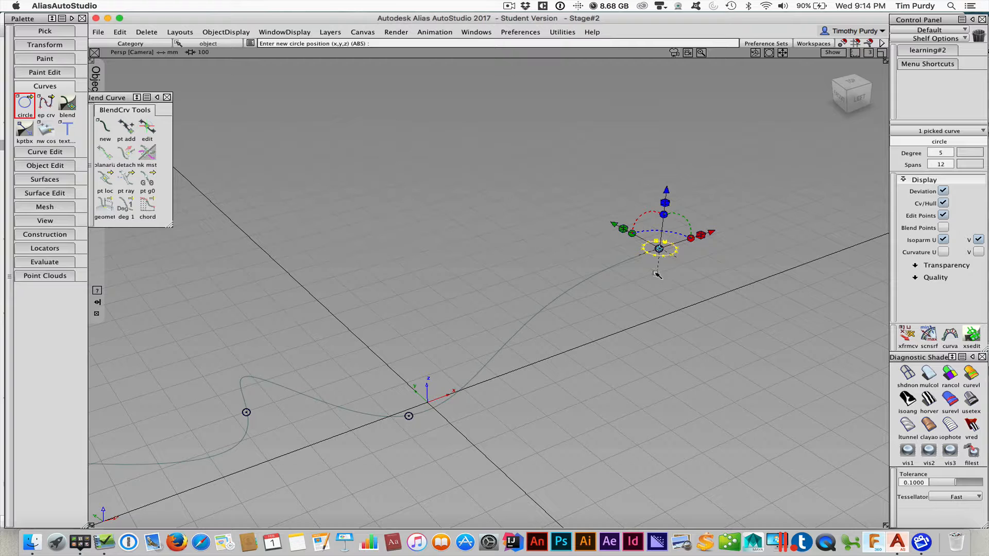
mouse_move(652, 278)
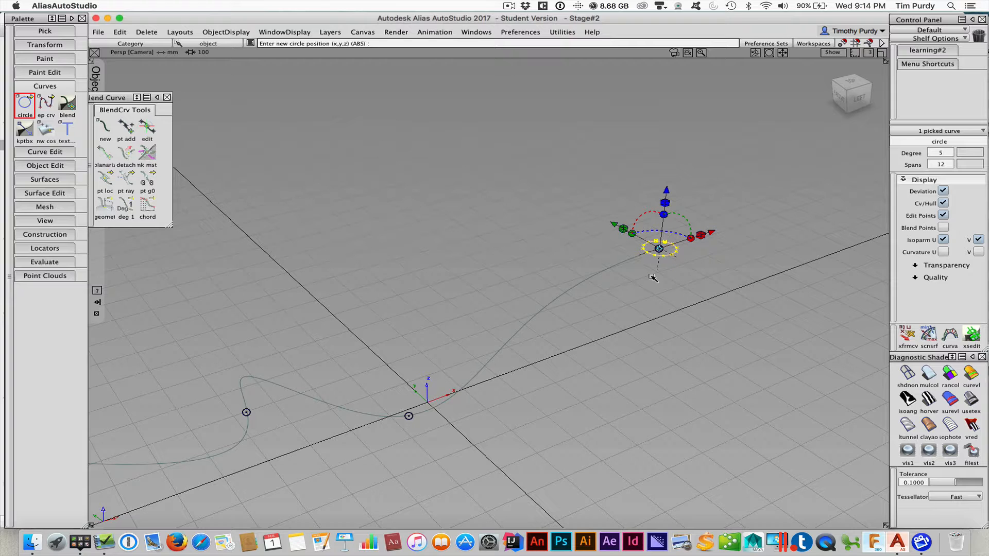
click(478, 318)
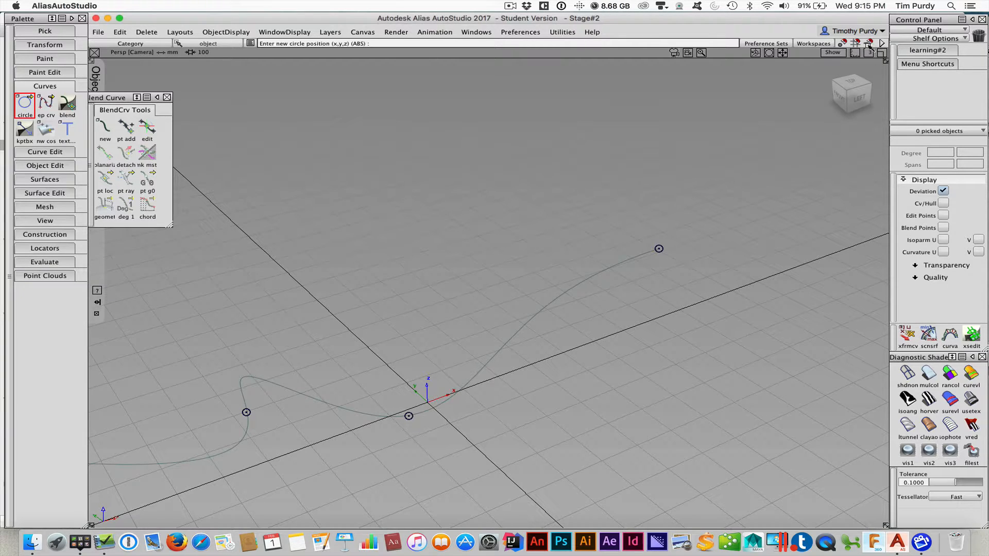
mouse_move(582, 285)
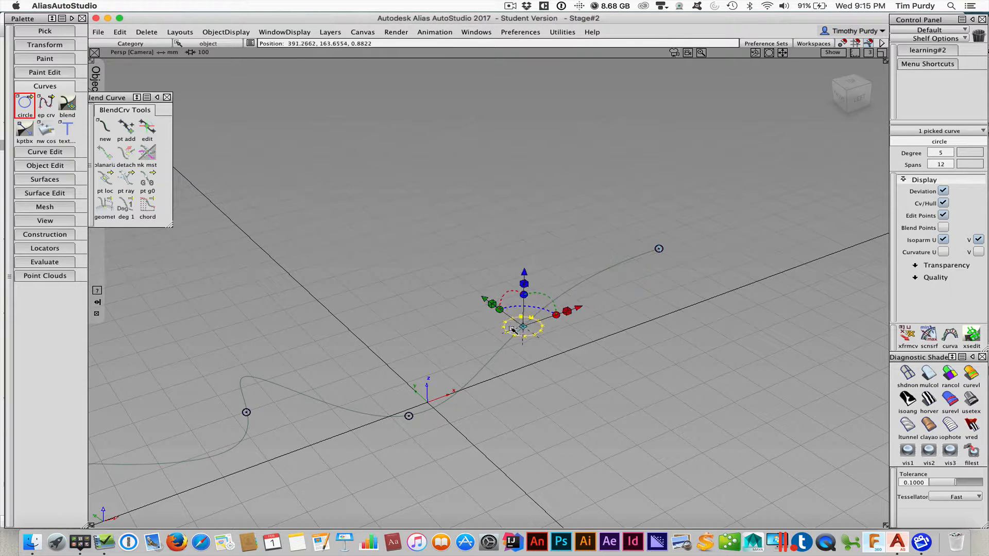
drag(524, 322, 659, 247)
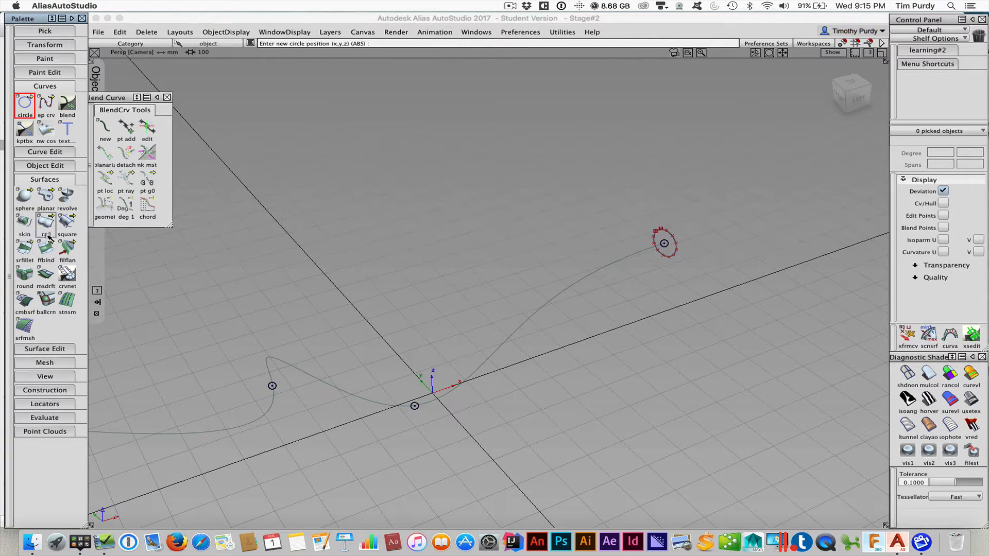
Step: Extrude the circle along the blend curve into a tube and view it from Back
click(45, 221)
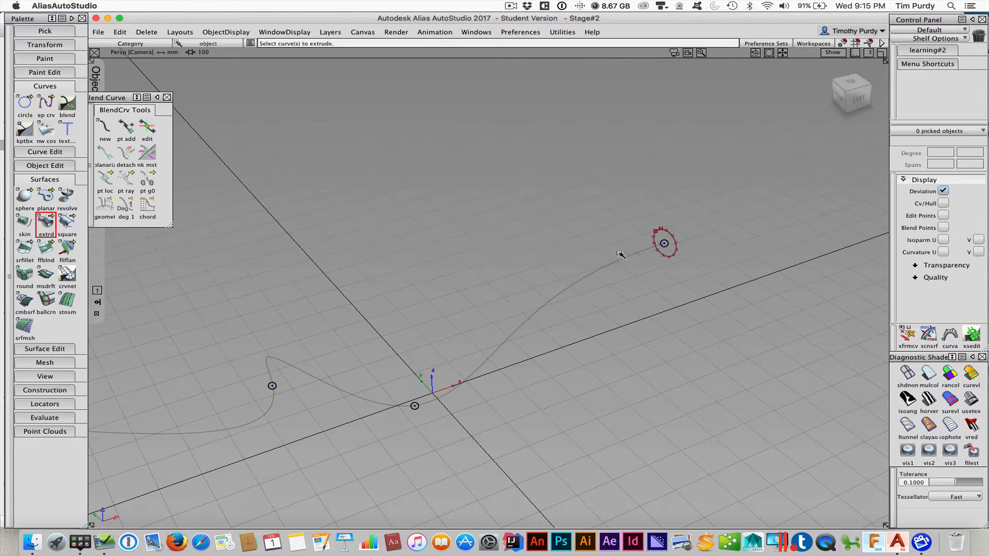
click(662, 244)
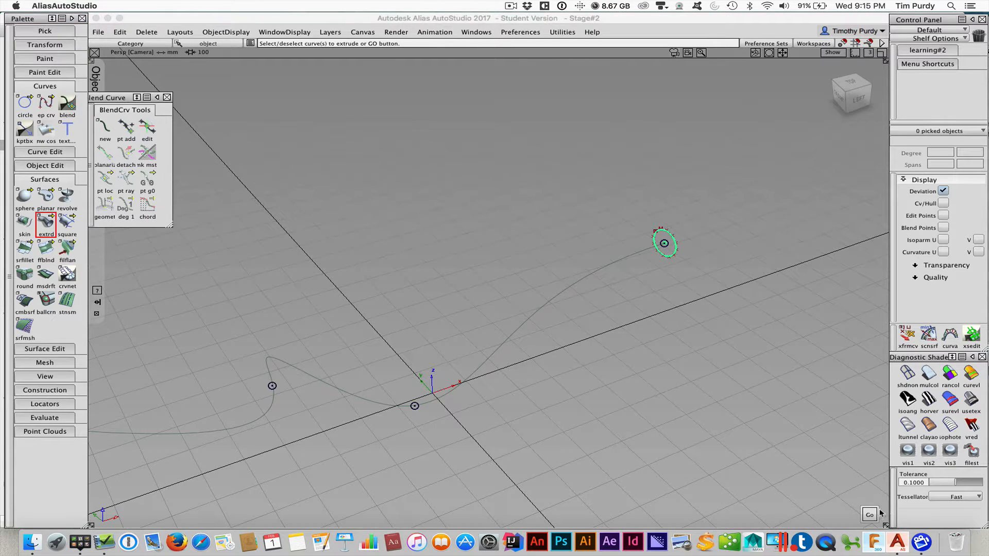
click(868, 514)
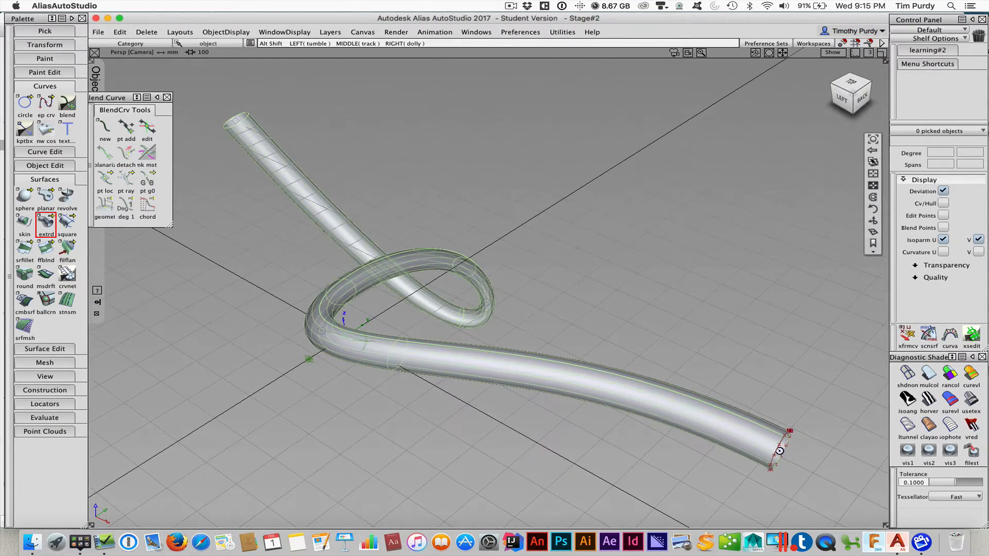
click(860, 102)
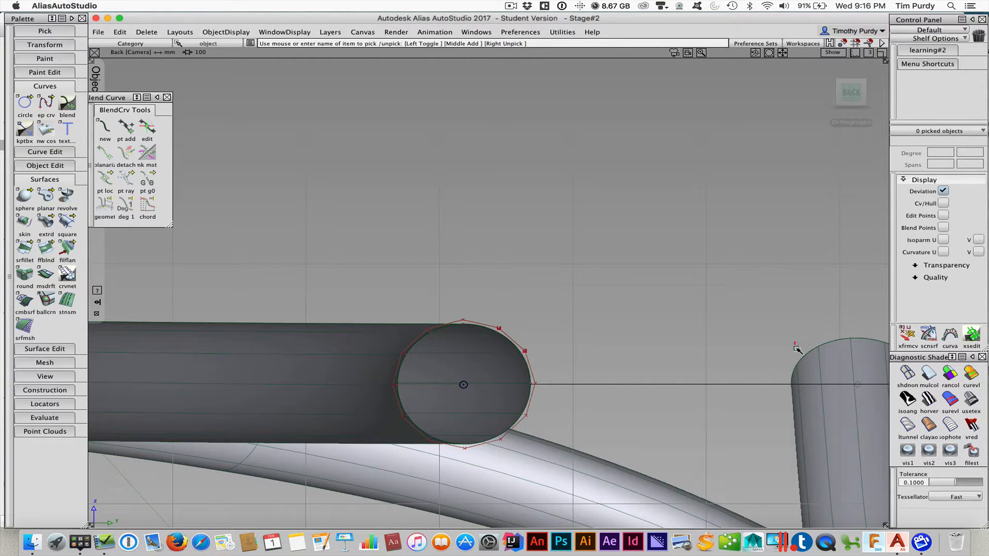
Step: Delete the tube, give the circle 16 spans, and scale alternate CVs inward into a star
click(814, 376)
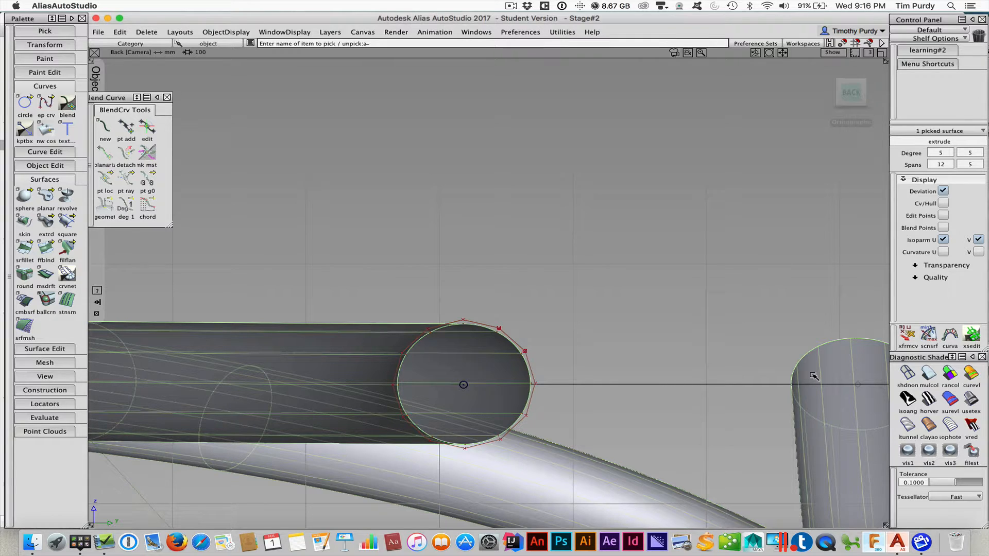
key(Delete)
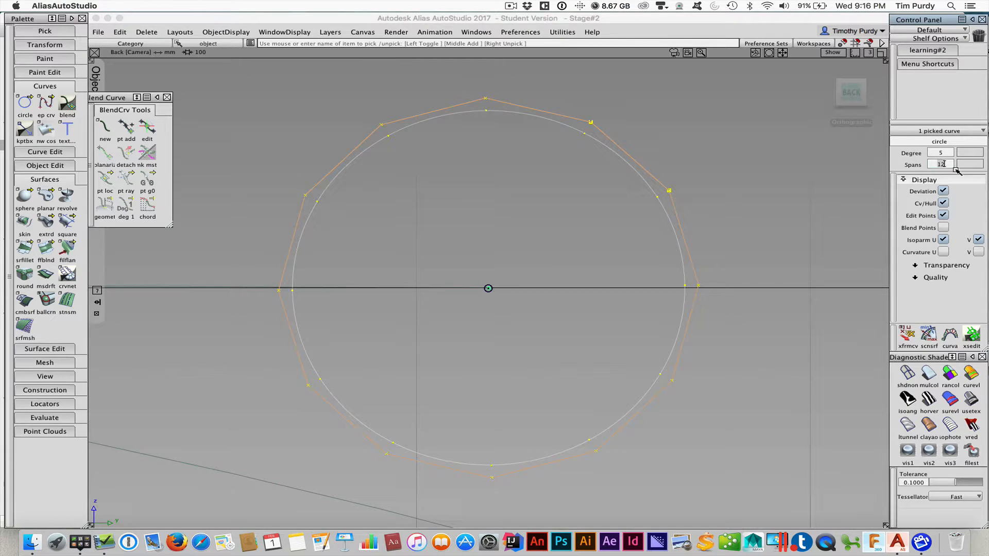
text(16)
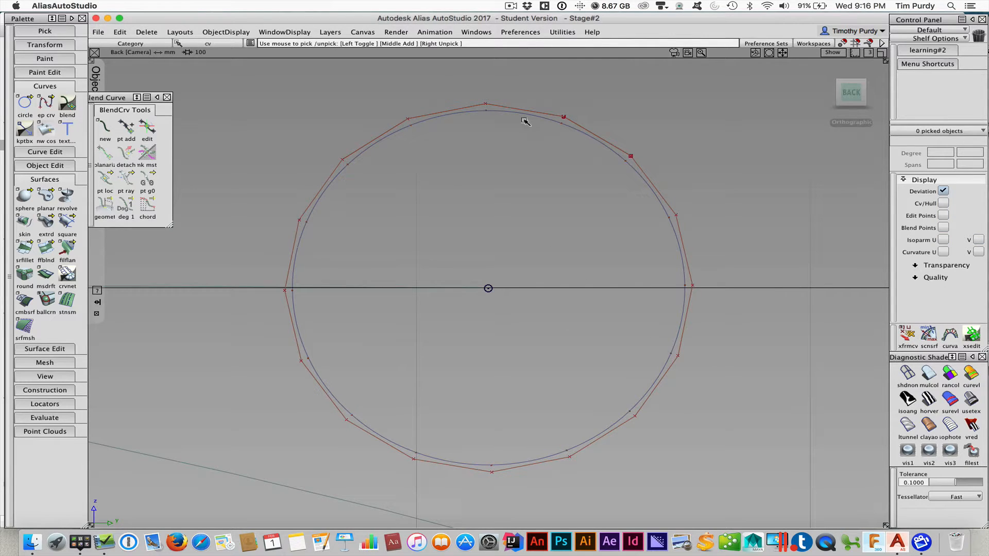
click(491, 471)
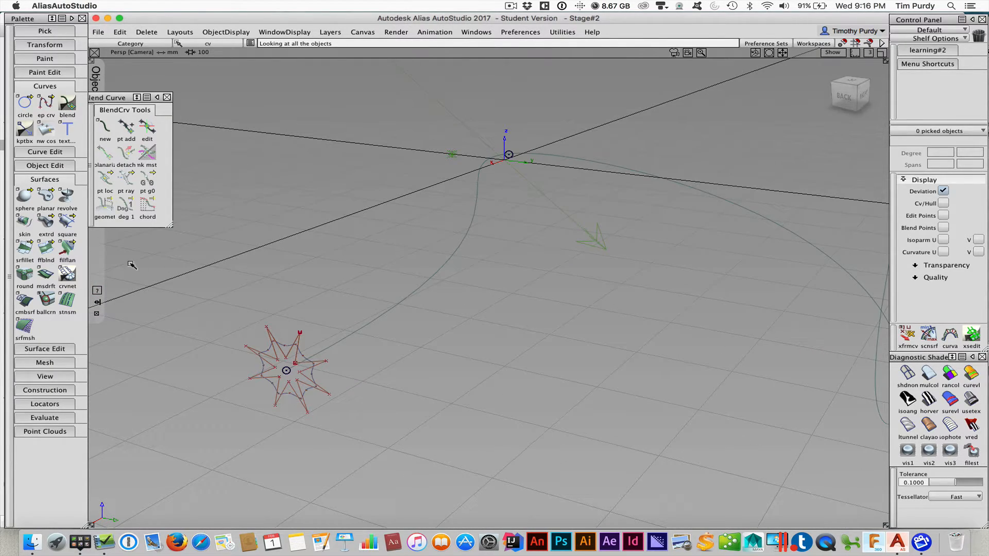
Step: Build a Monorail surface using the star as profile along the blend curve
click(46, 219)
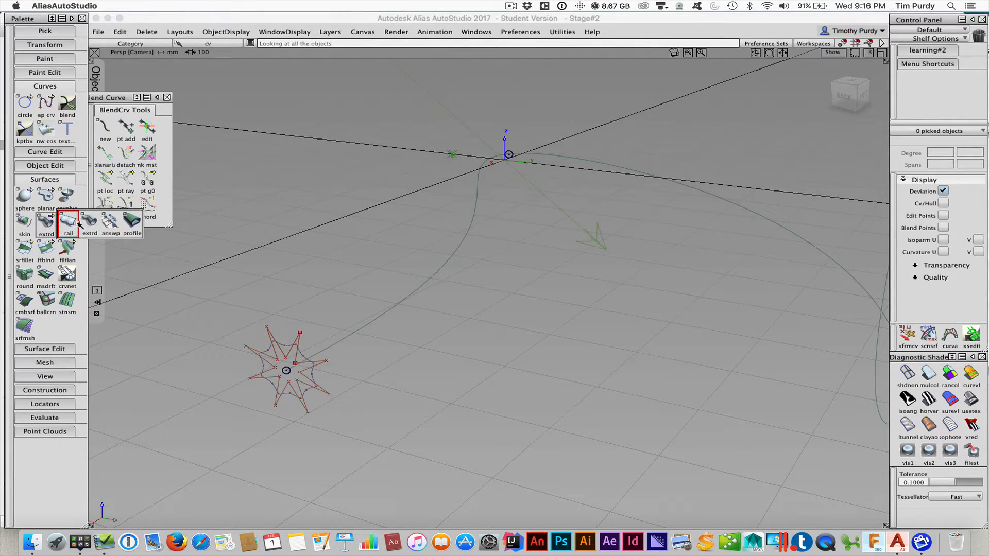
click(68, 221)
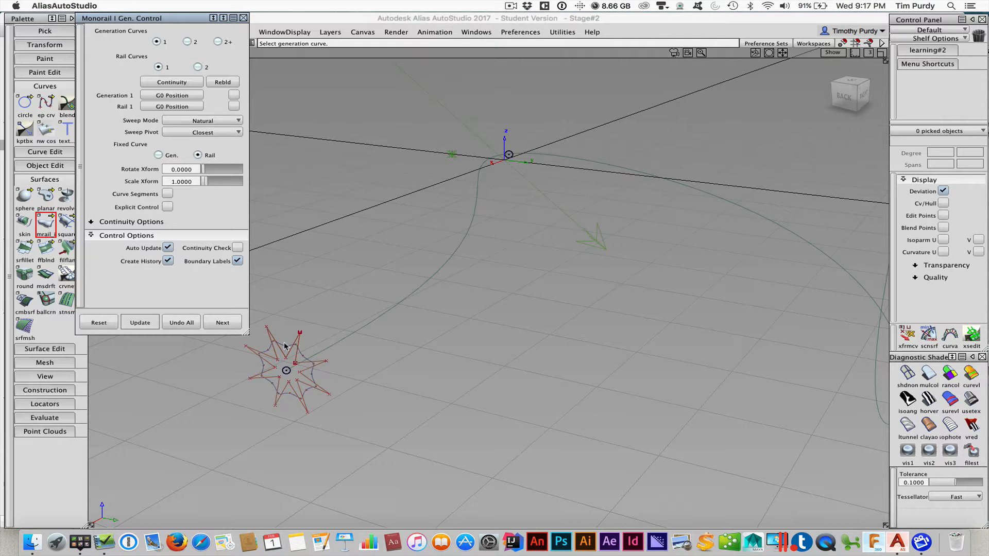
mouse_move(286, 346)
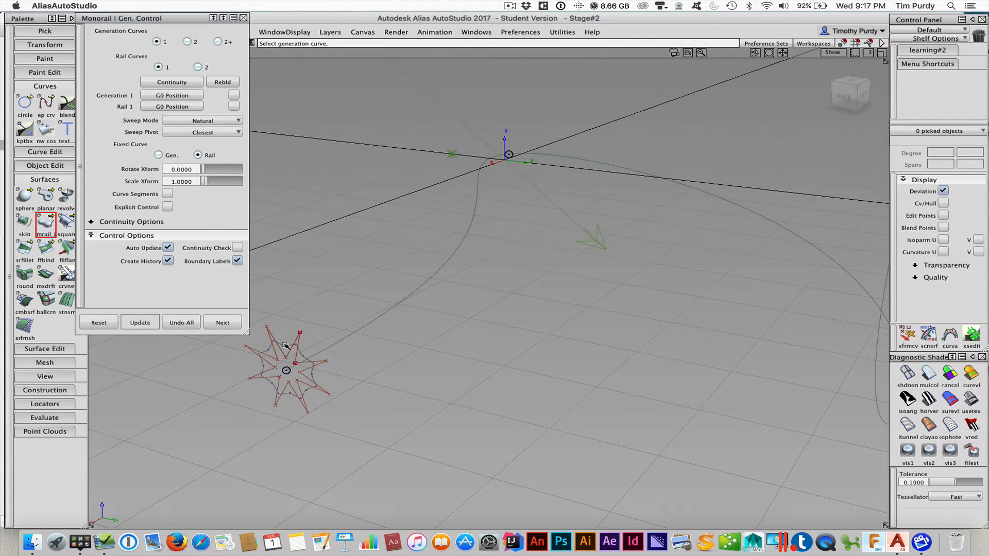
click(286, 346)
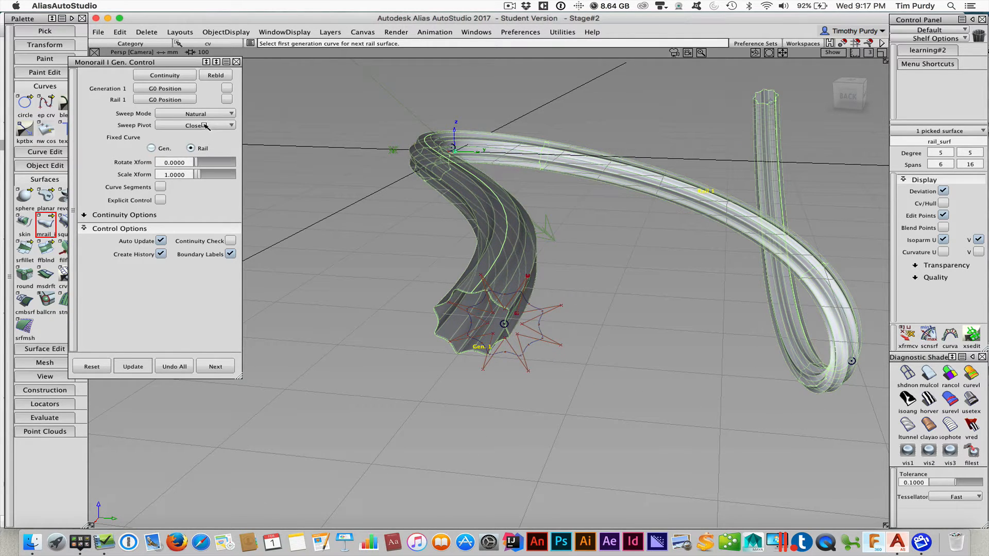
Step: Set Monorail sweep pivot to Off curve, rotation 1440 and scale 2.0
click(193, 125)
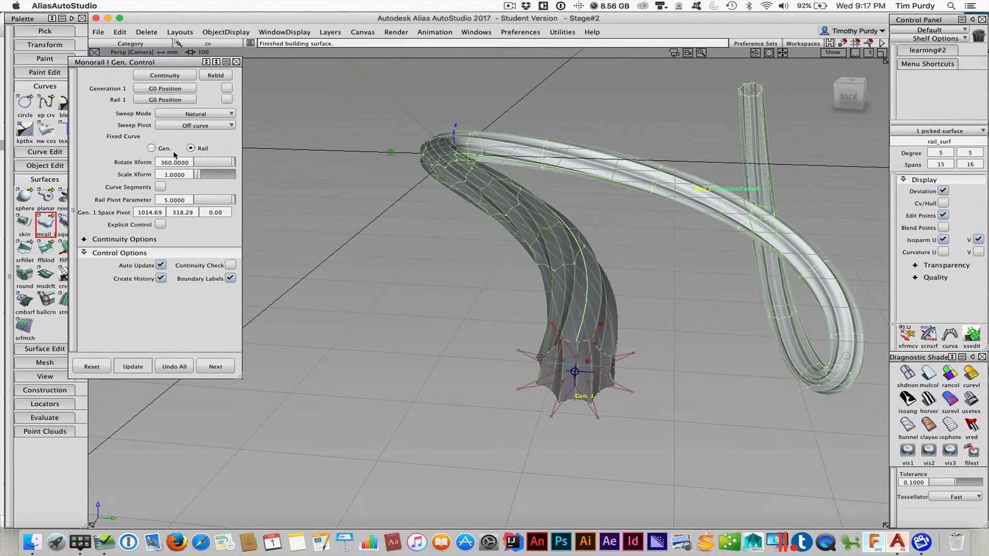
click(196, 162)
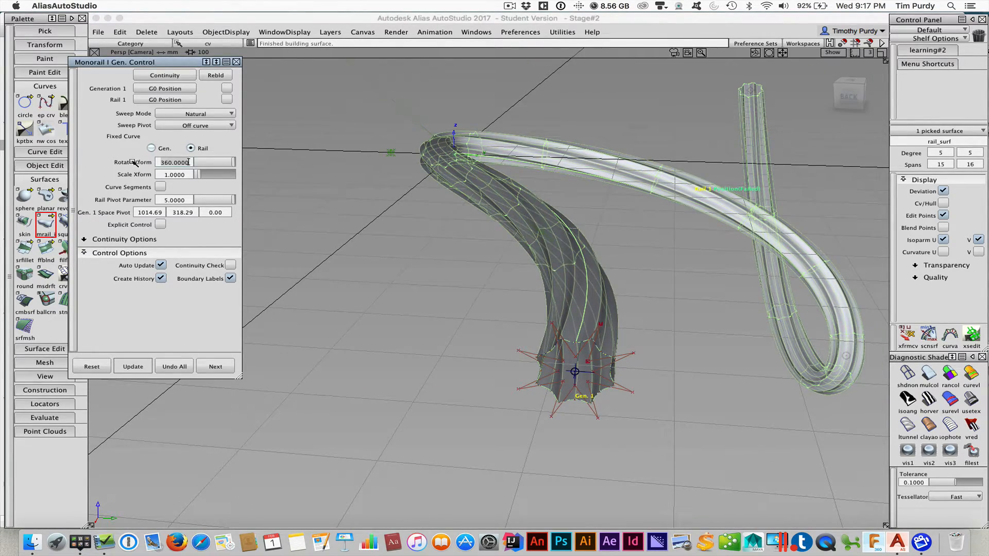
text(144)
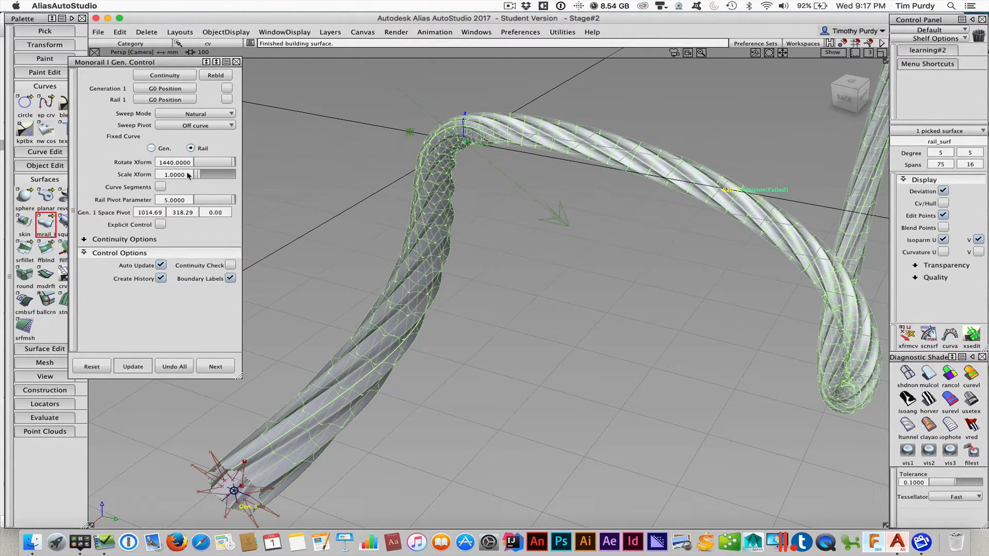
click(176, 175)
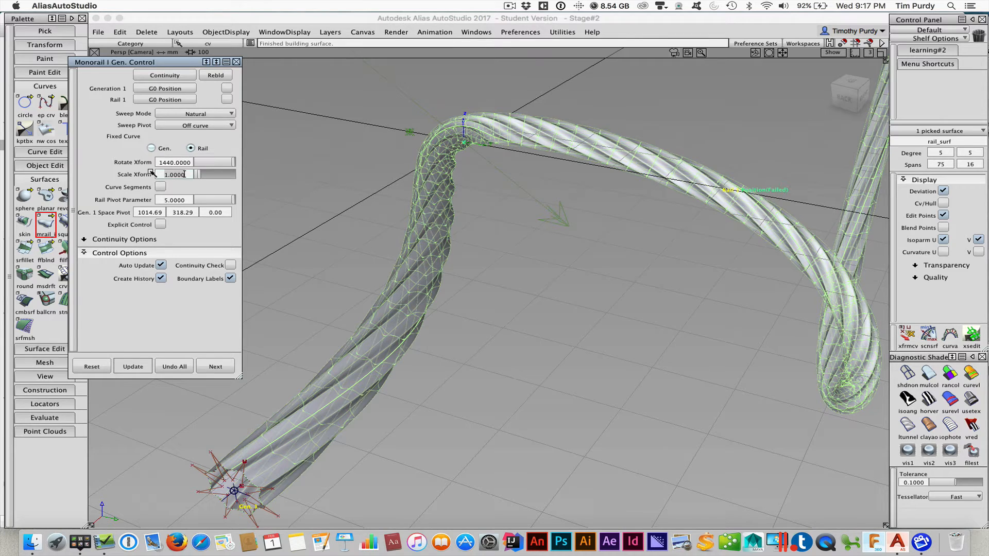
text(2.0000)
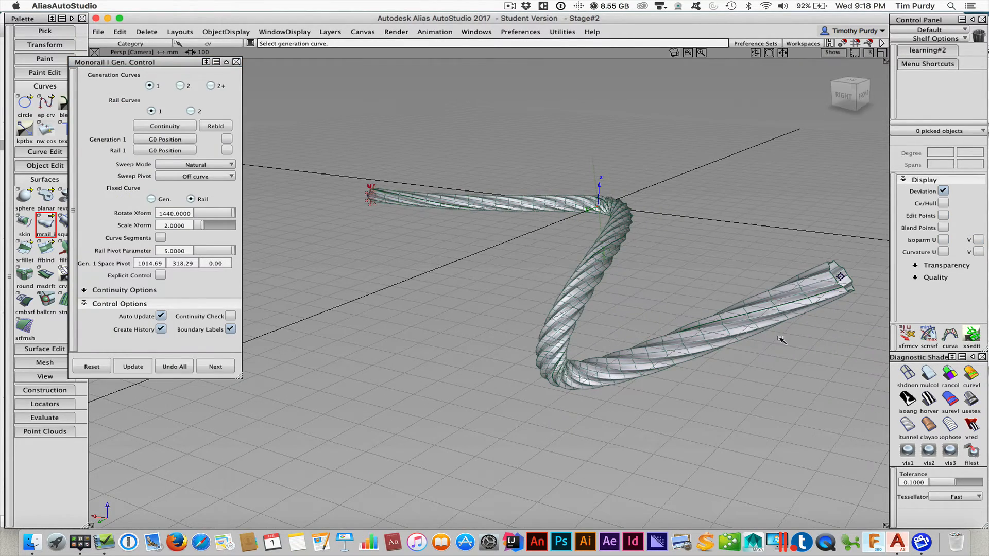
click(832, 53)
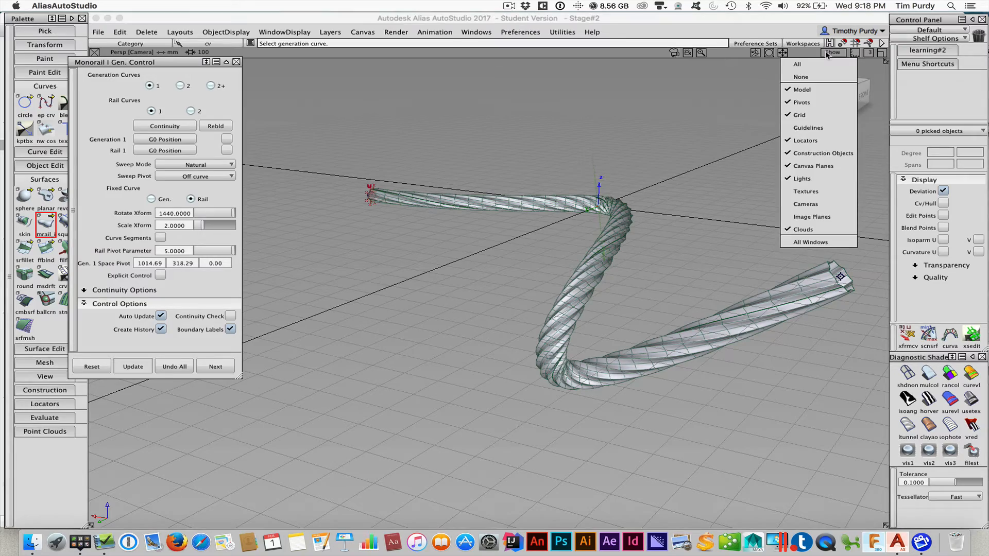